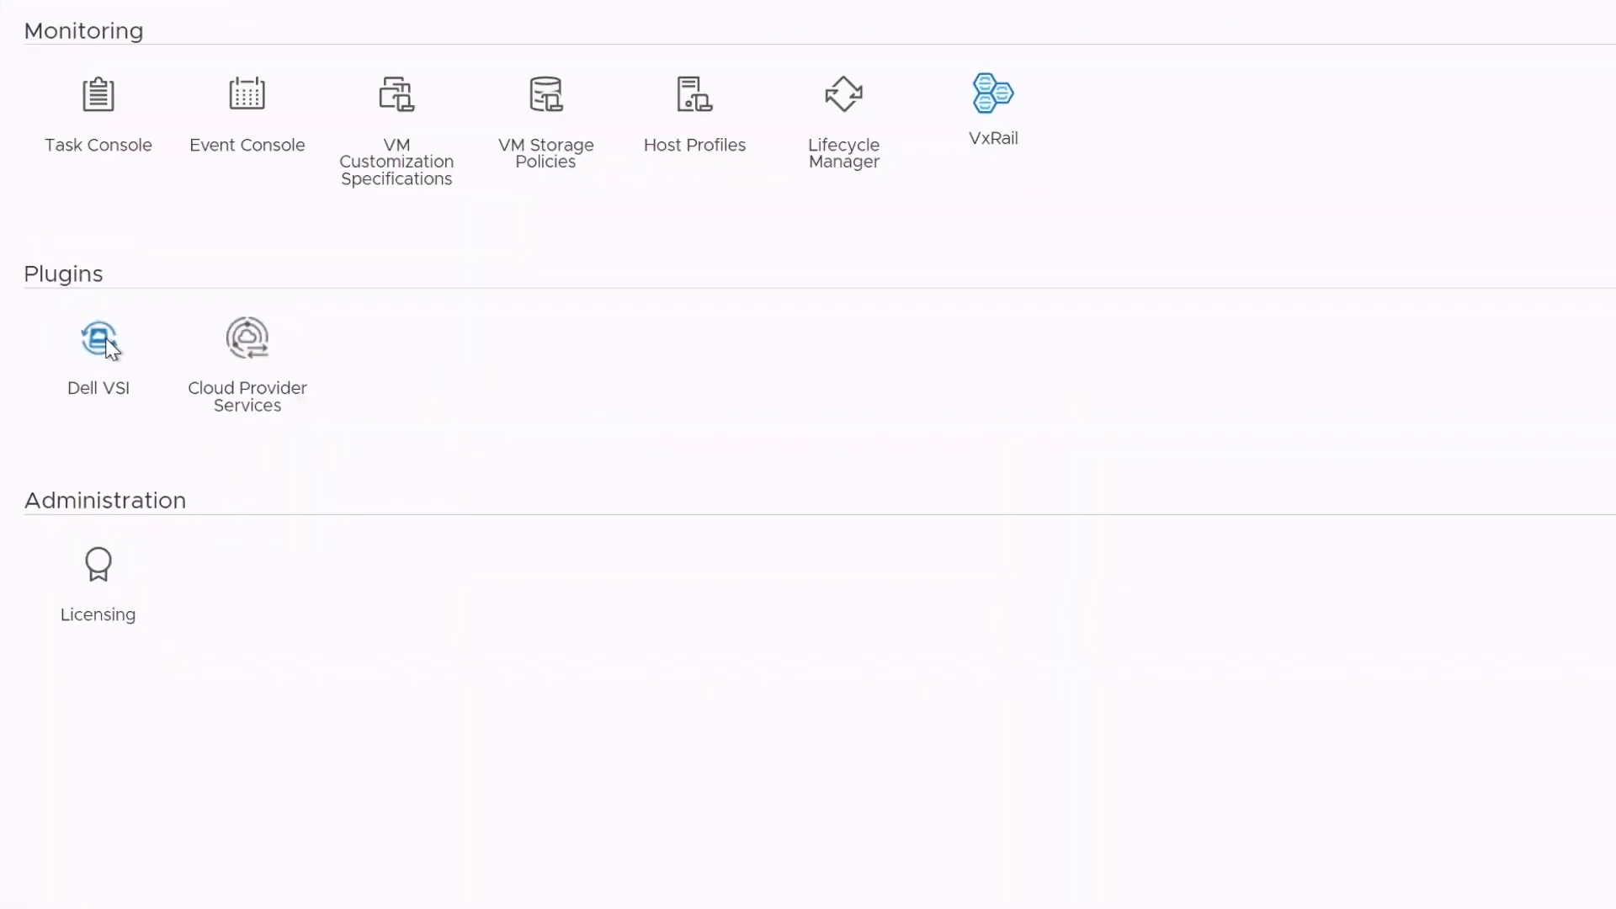
- View Dell VSI's registered storage systems with PS9200T-Appliance1 expanded and shown as connected
{"action": "left_click", "coordinate": [98, 340]}
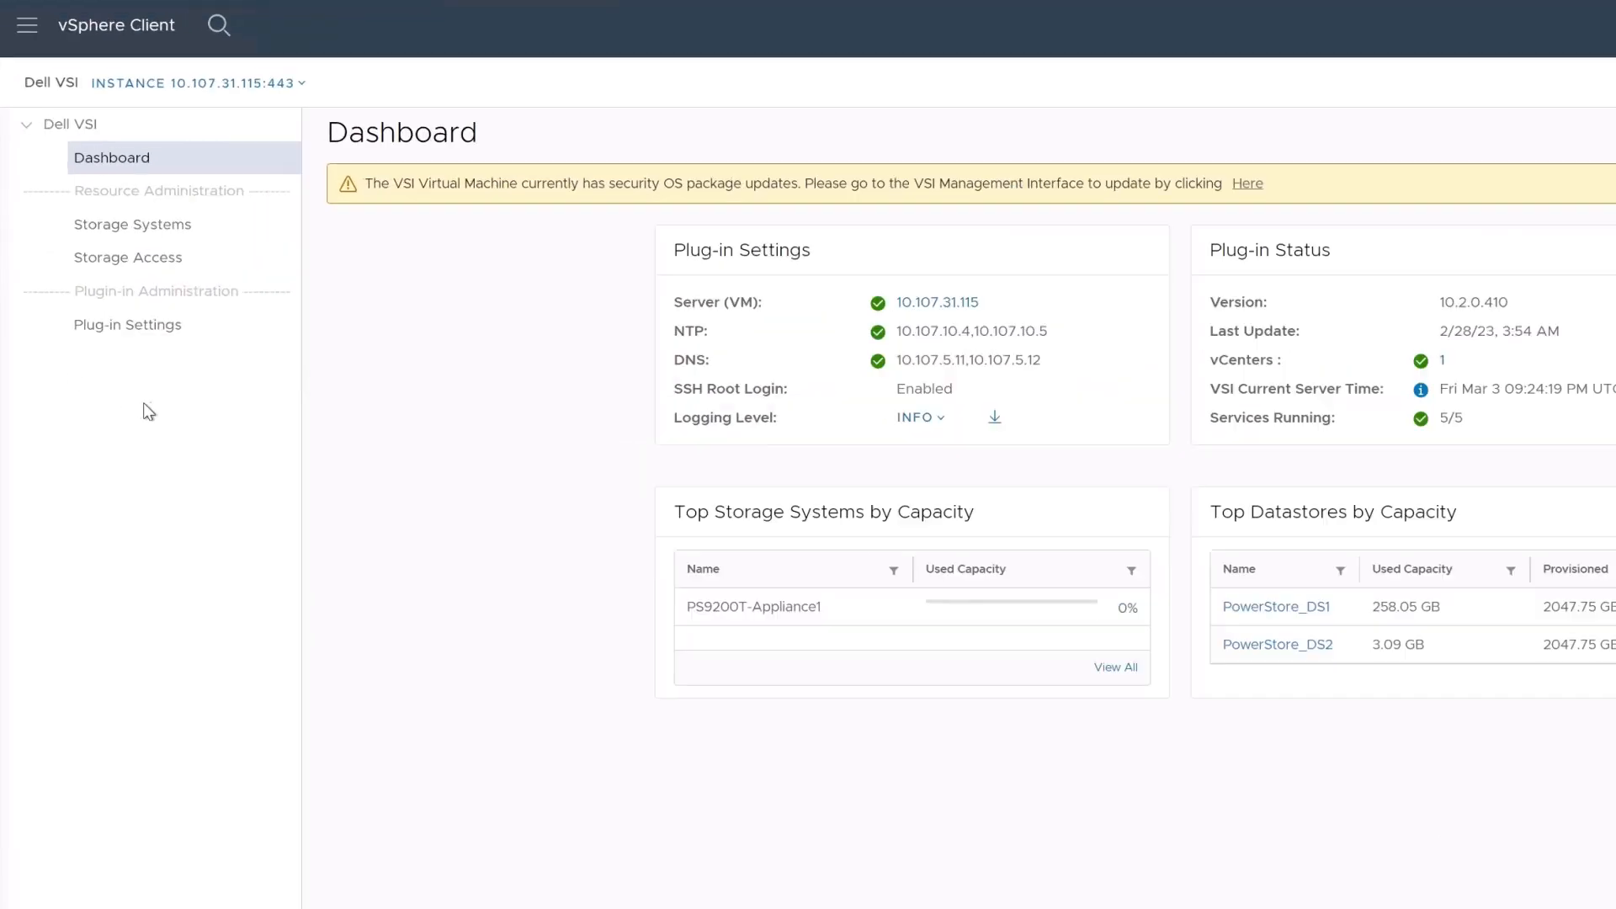
{"action": "left_click", "coordinate": [131, 224]}
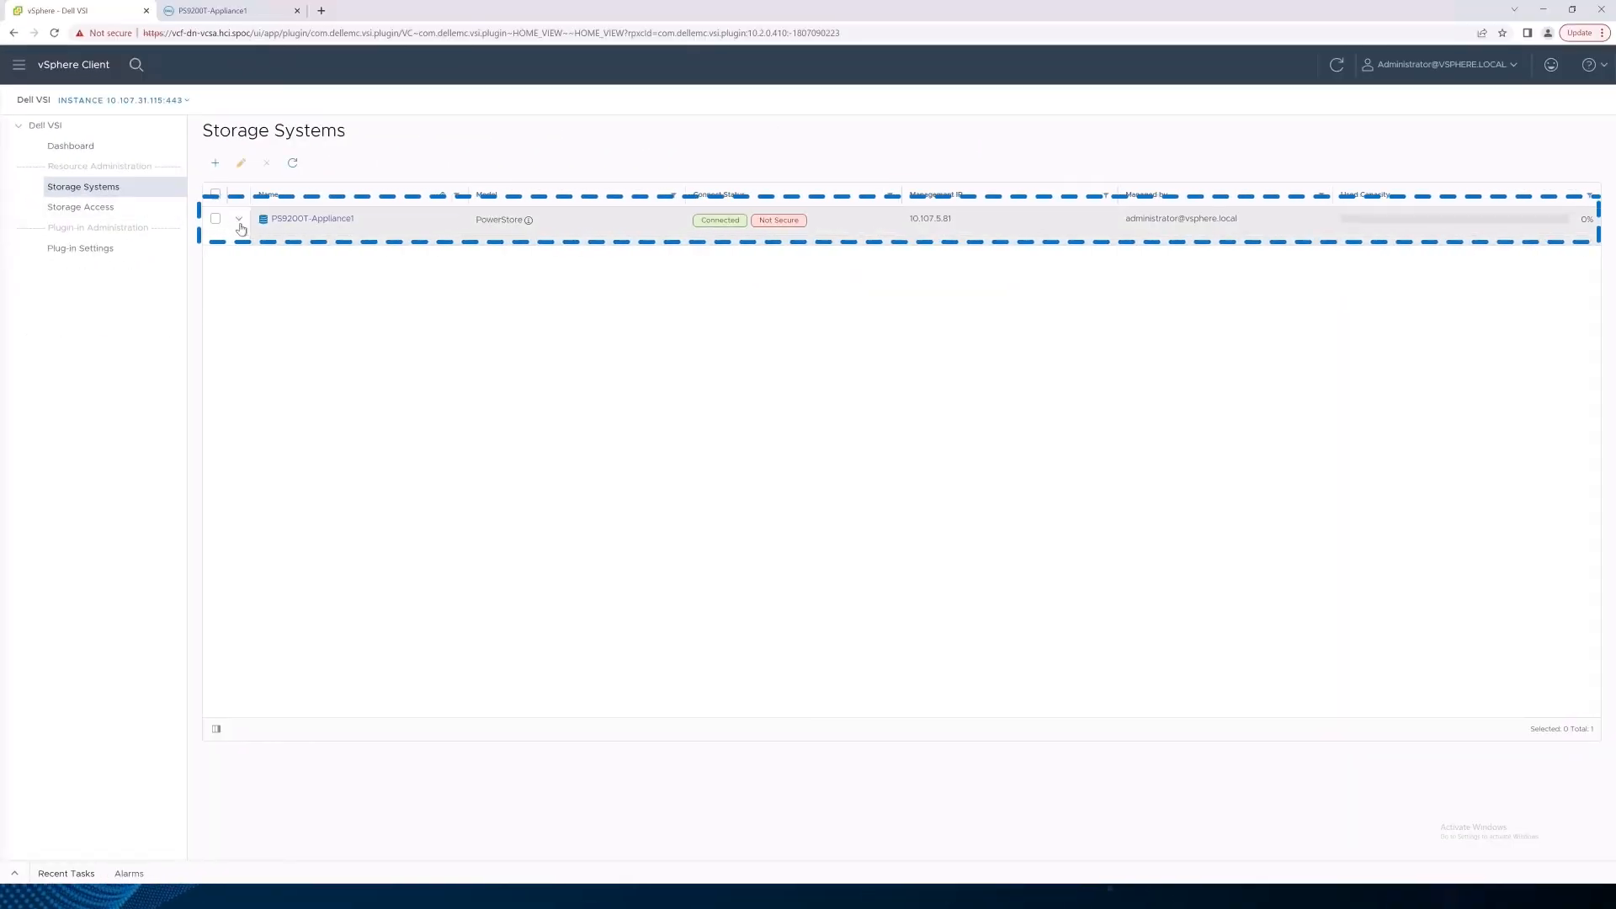
{"action": "left_click", "coordinate": [239, 219]}
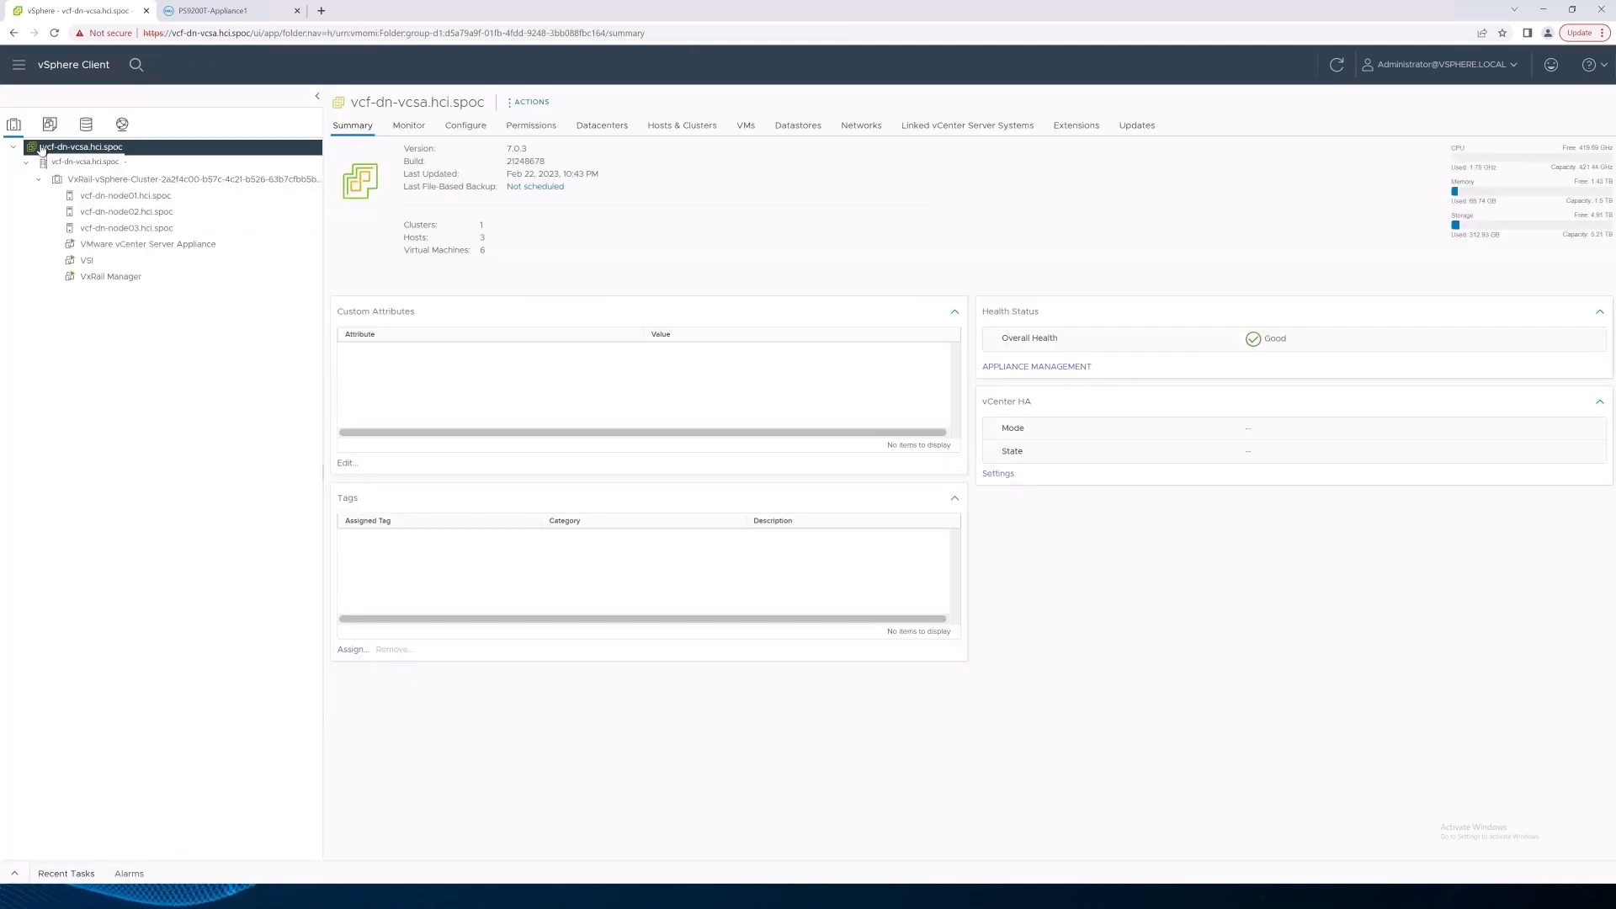
- Check the VxRail cluster's System details reporting external PowerStore storage at 3.0.0.1, then move to PowerStore Manager
{"action": "left_click", "coordinate": [185, 178]}
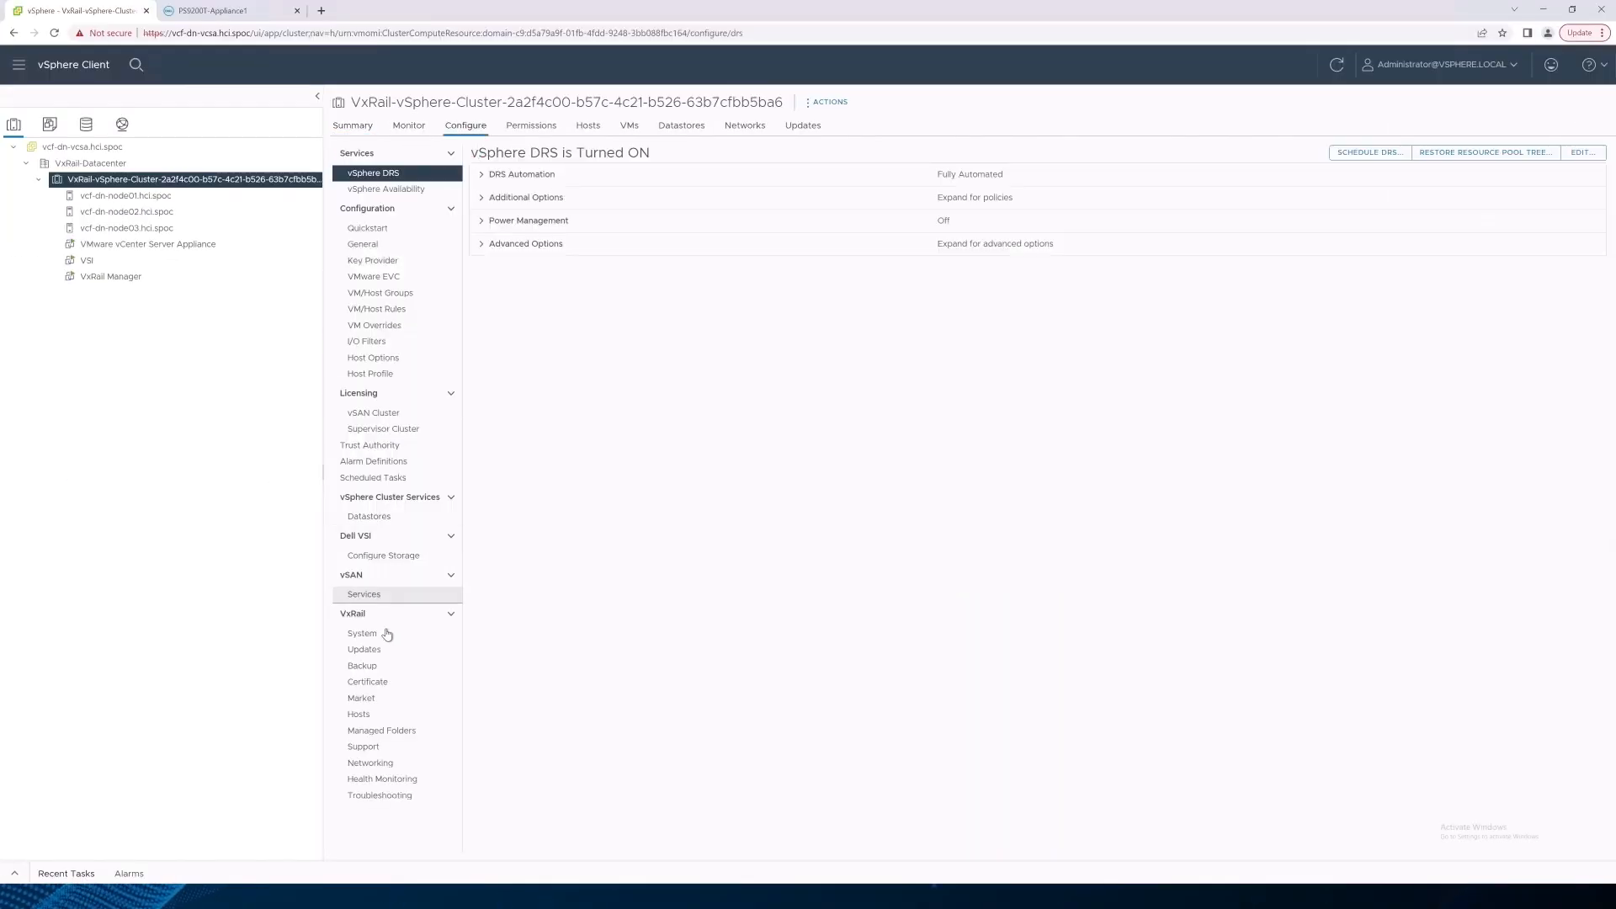
{"action": "left_click", "coordinate": [362, 633]}
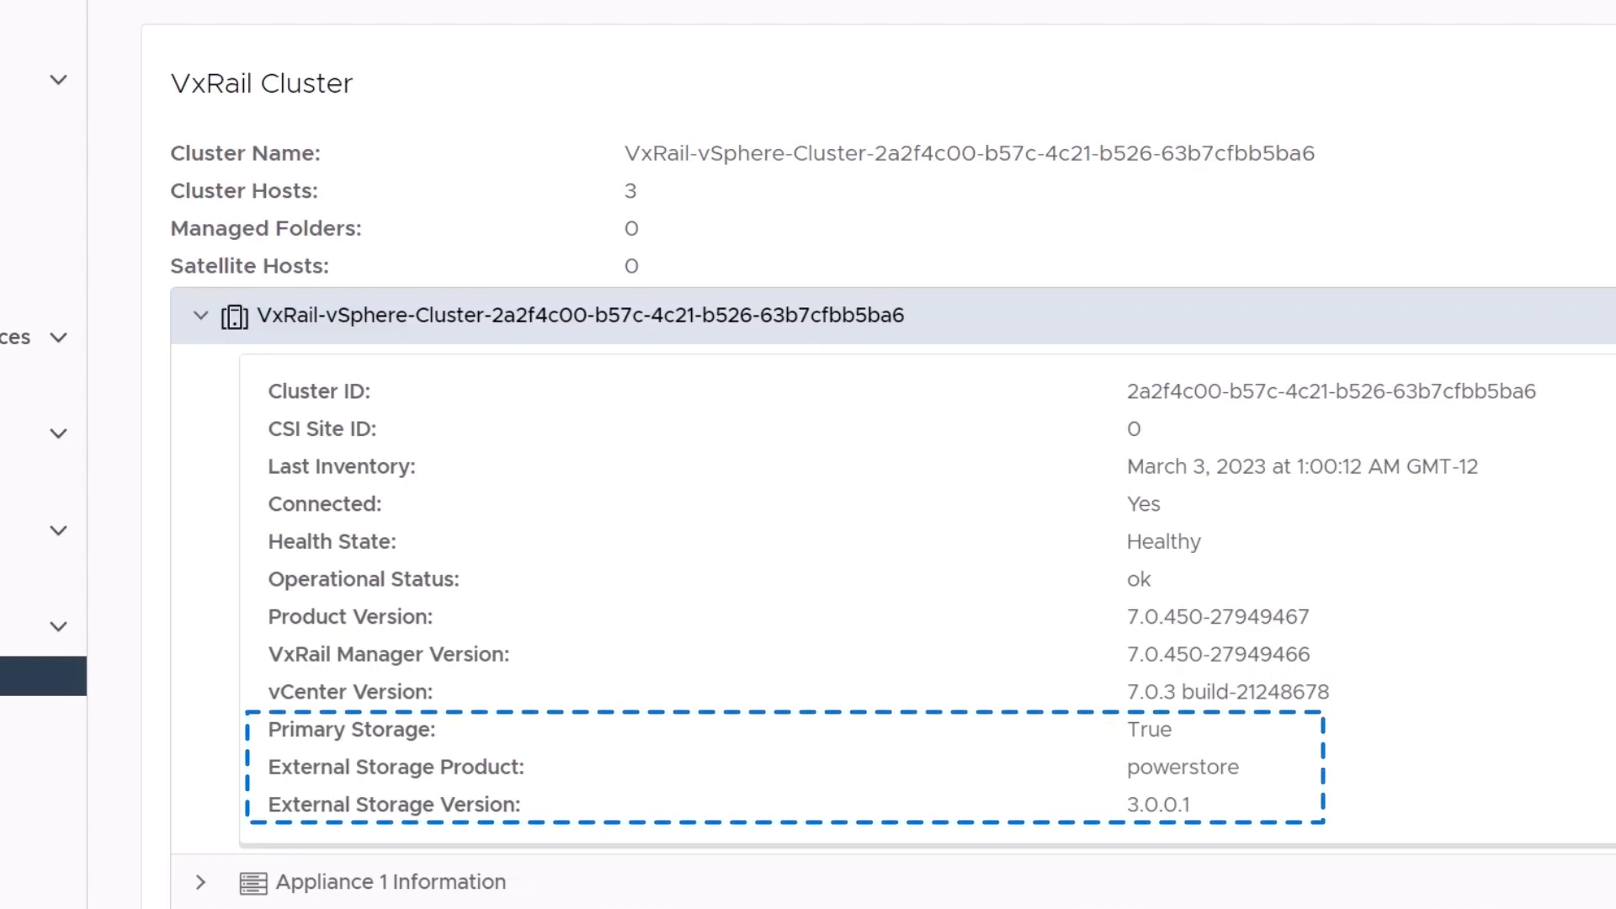
{"action": "left_click", "coordinate": [212, 11]}
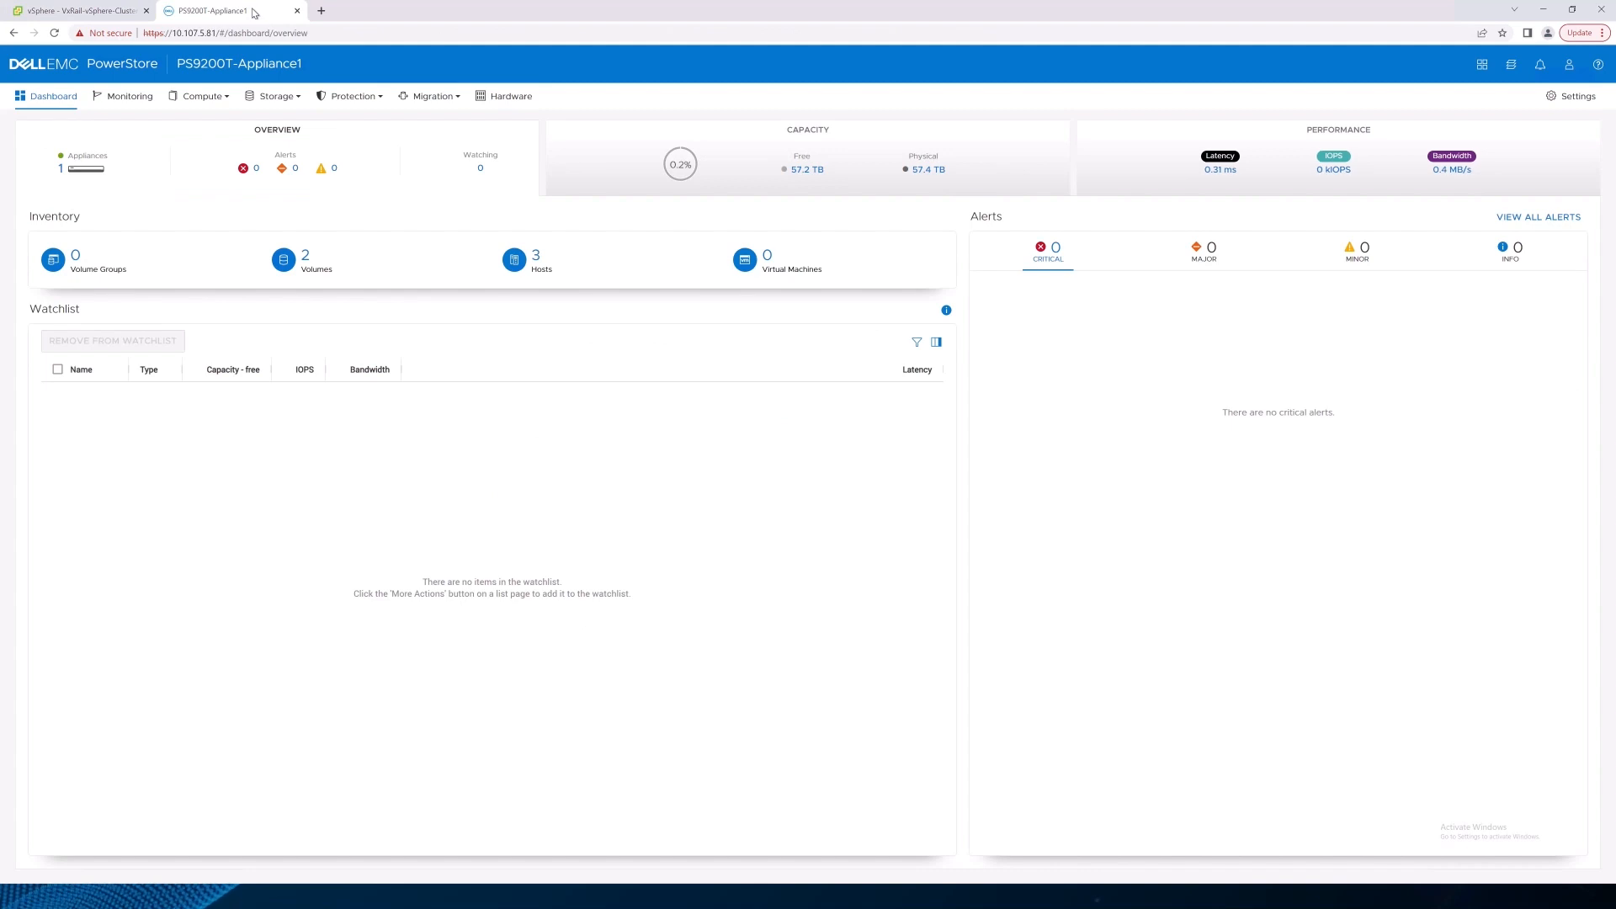
{"action": "mouse_move", "coordinate": [1179, 105]}
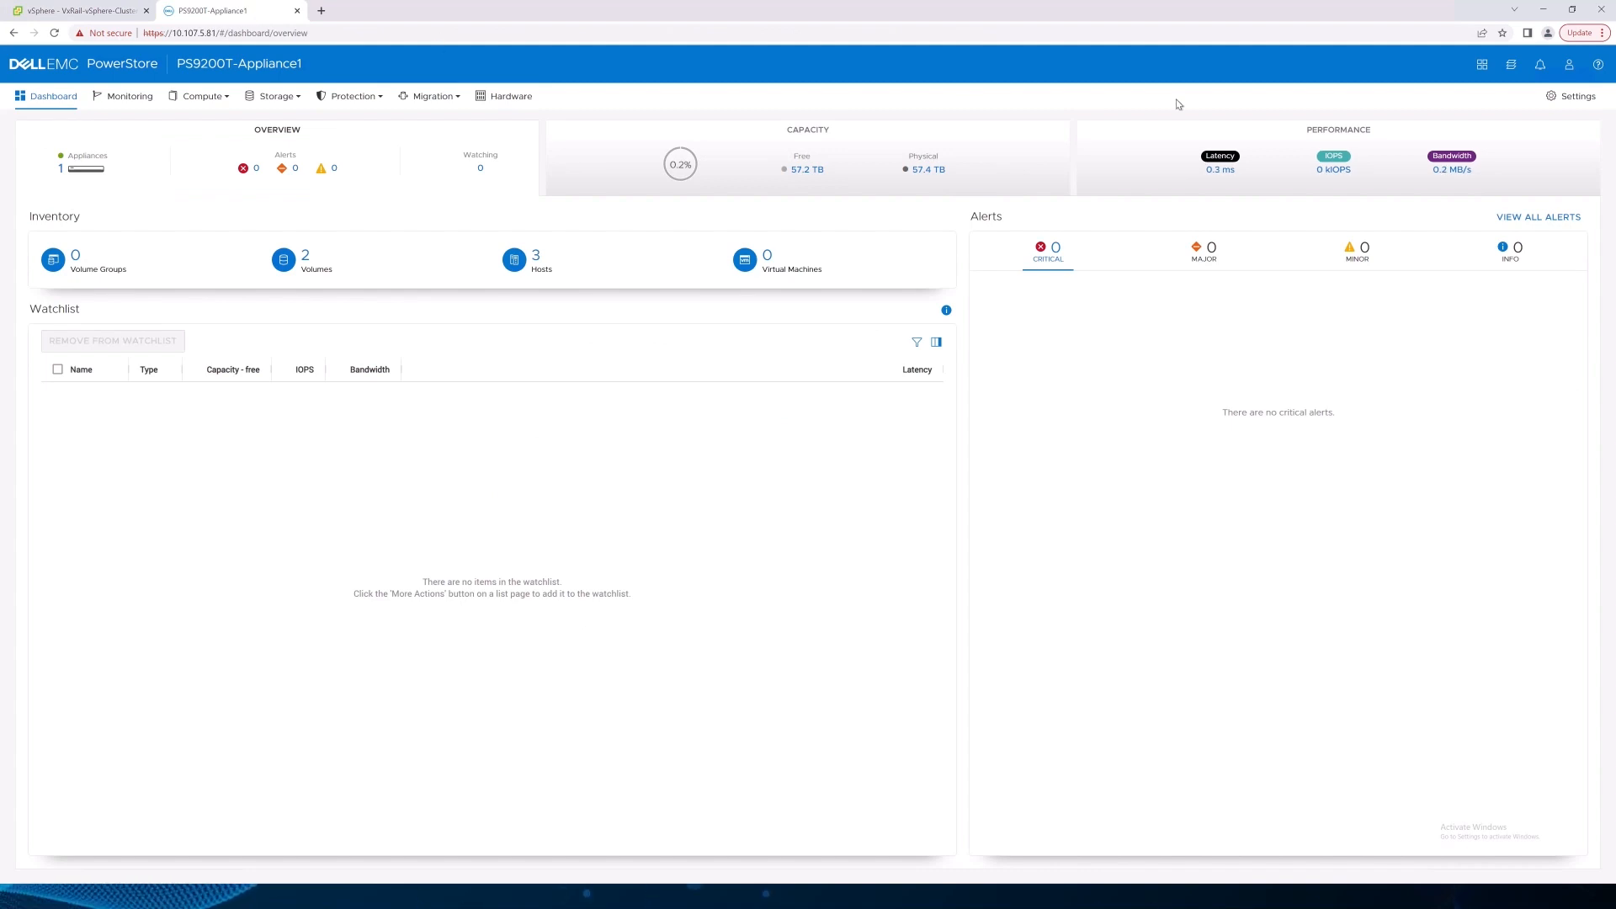
- Glance over the PS9200T-Appliance1 dashboard and return to the vCenter inventory summary
{"action": "left_click", "coordinate": [1571, 96]}
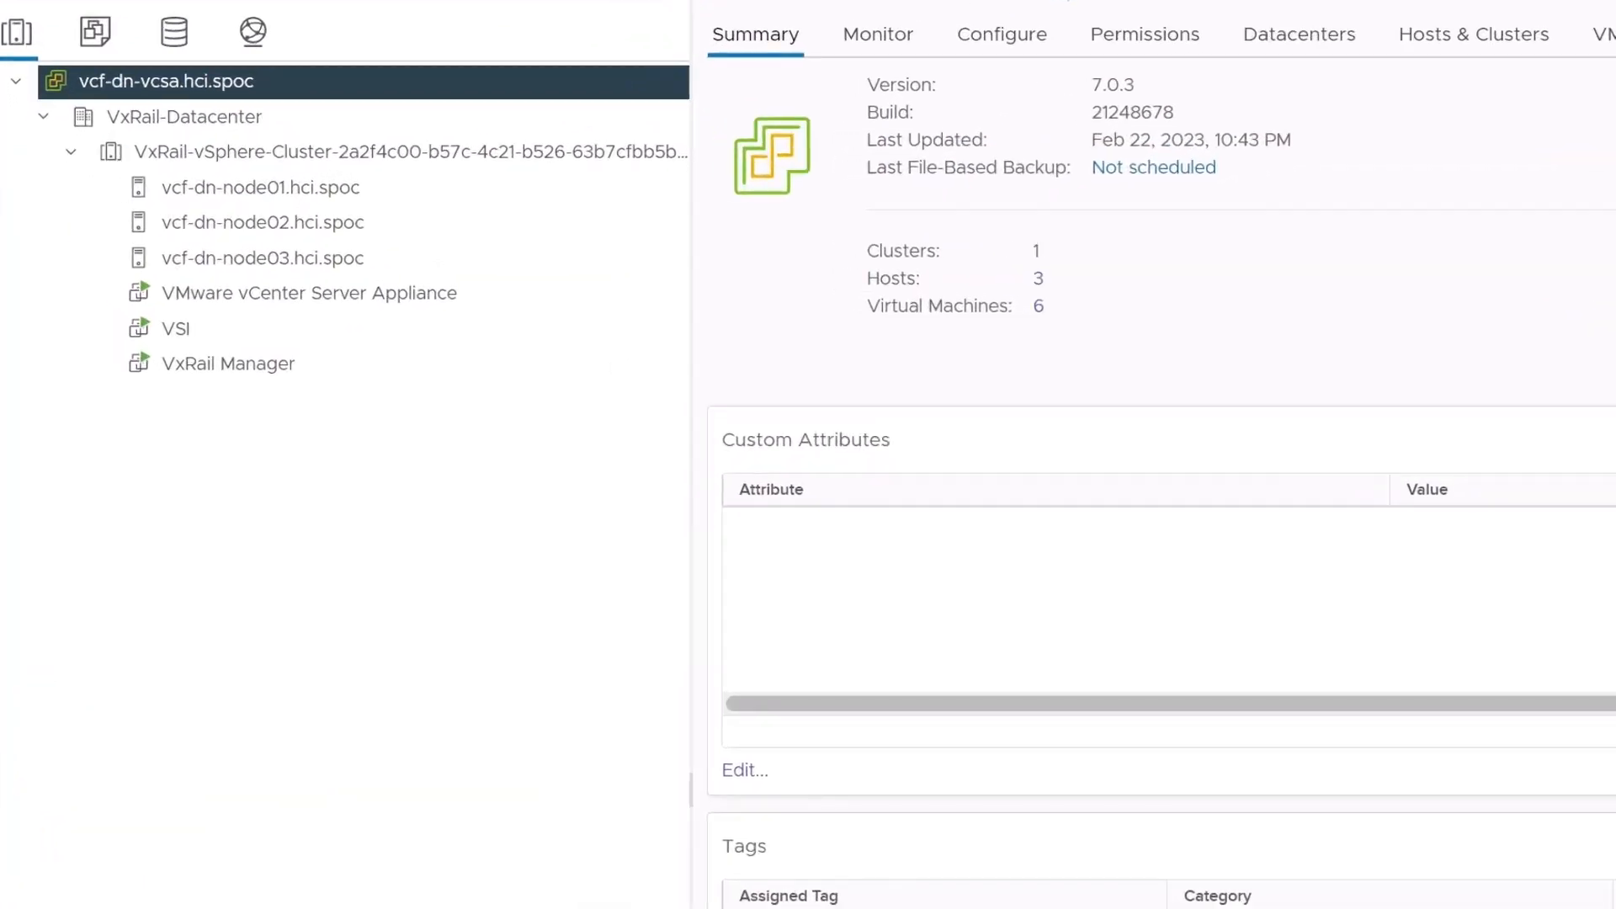
- Under VxRail Local Updates, choose PowerStore Updates and select the PowerStoreT-3.2.0.0-1828615-retail.tgz.bin bundle
{"action": "left_click", "coordinate": [388, 180]}
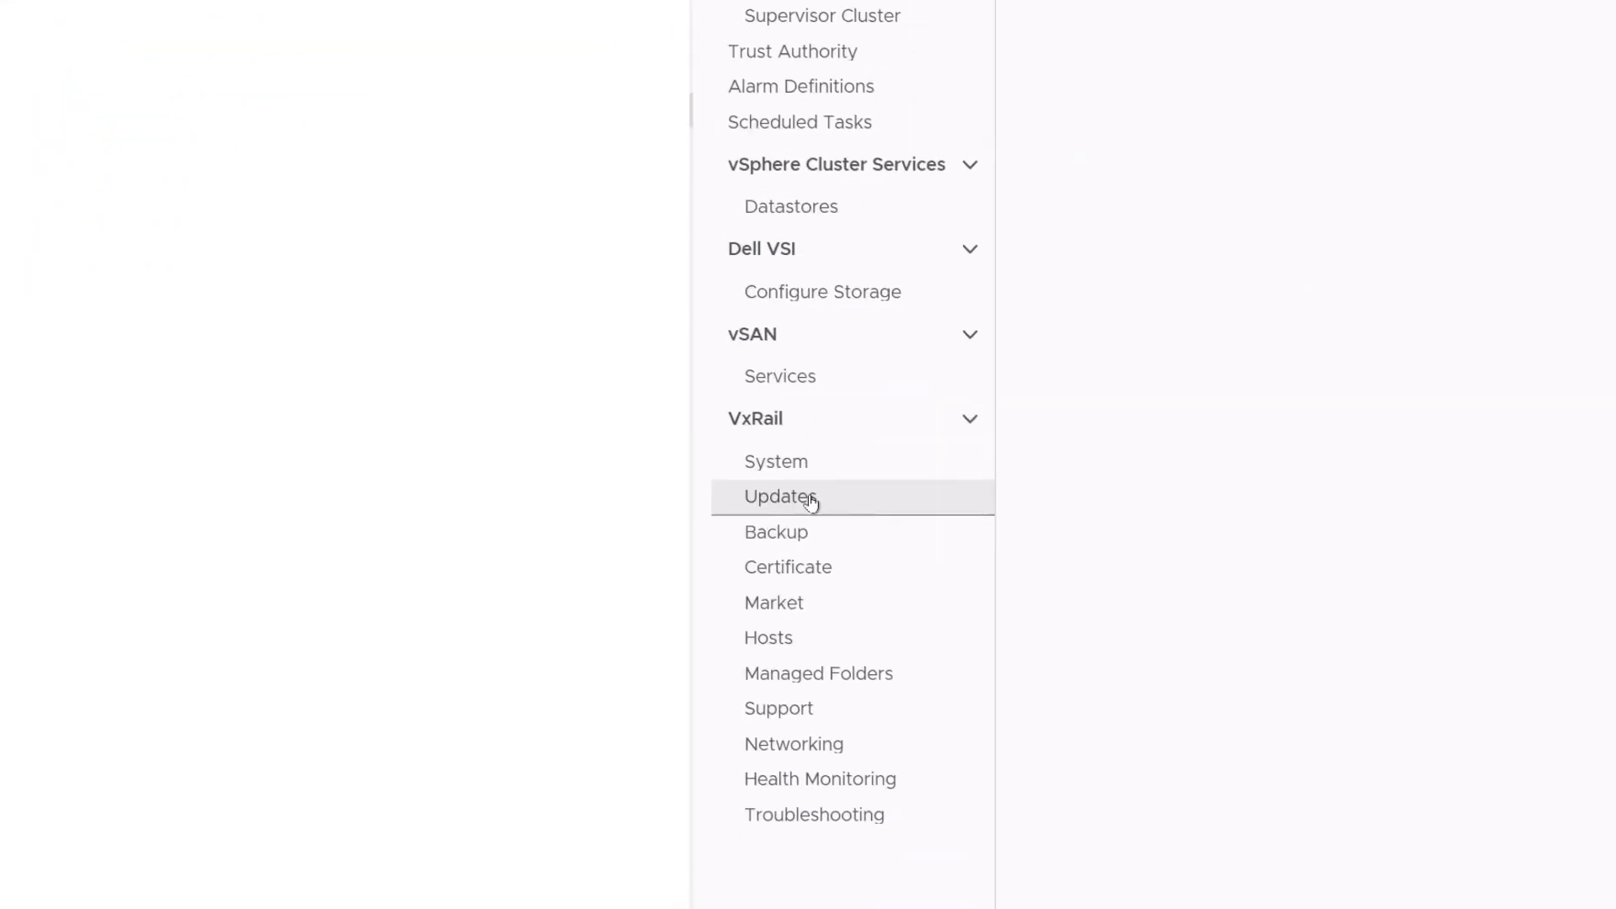
{"action": "left_click", "coordinate": [779, 497]}
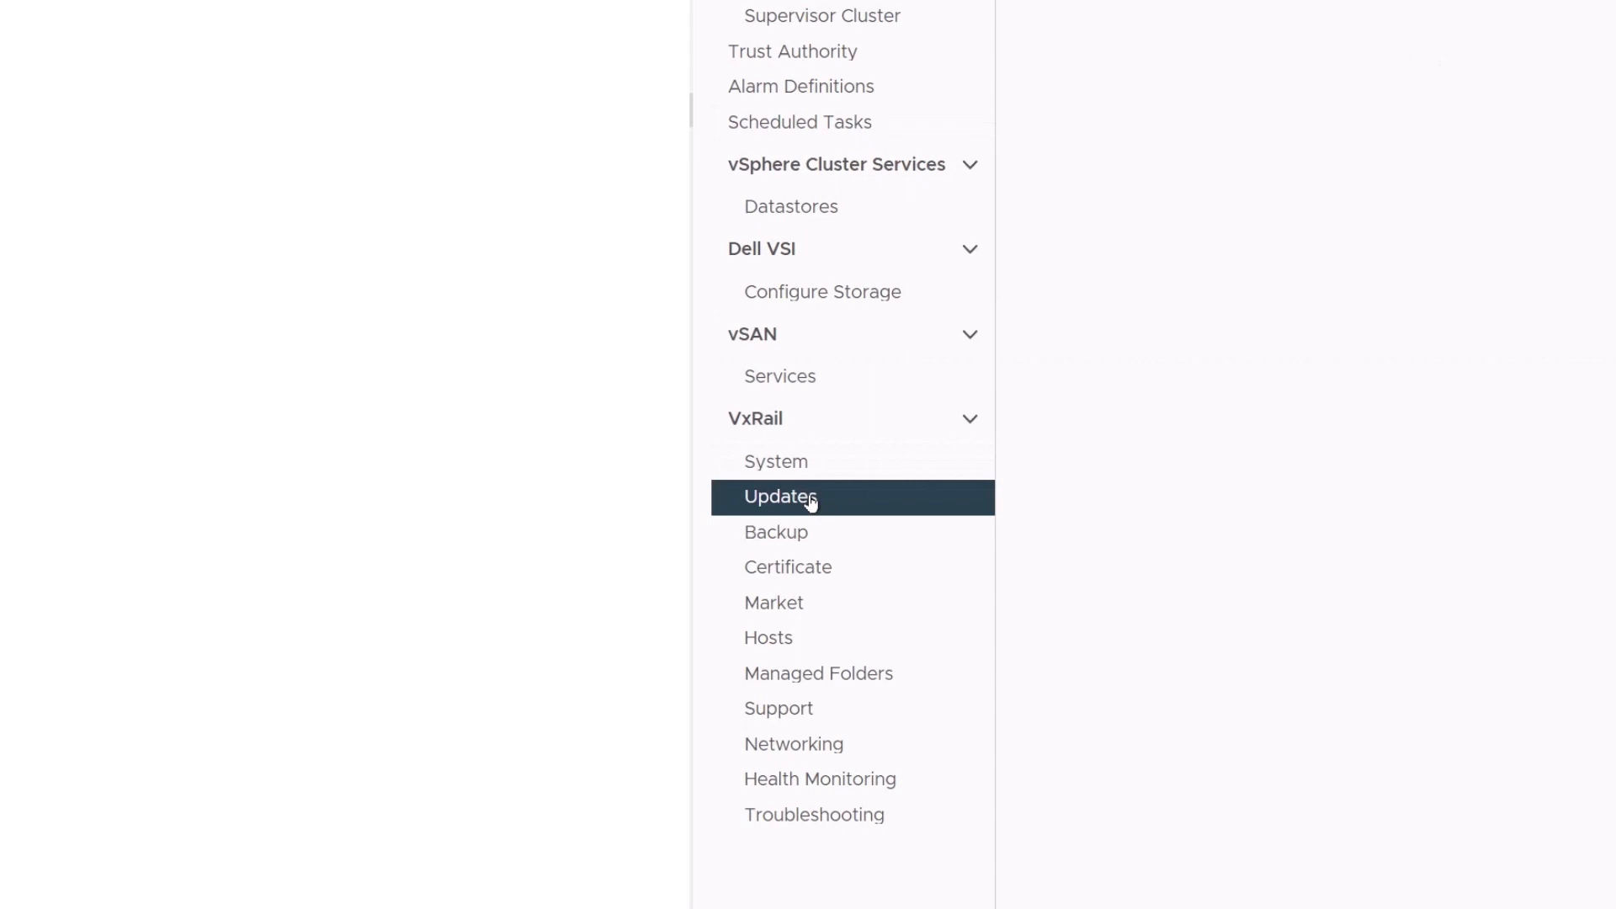
{"action": "left_click", "coordinate": [779, 497]}
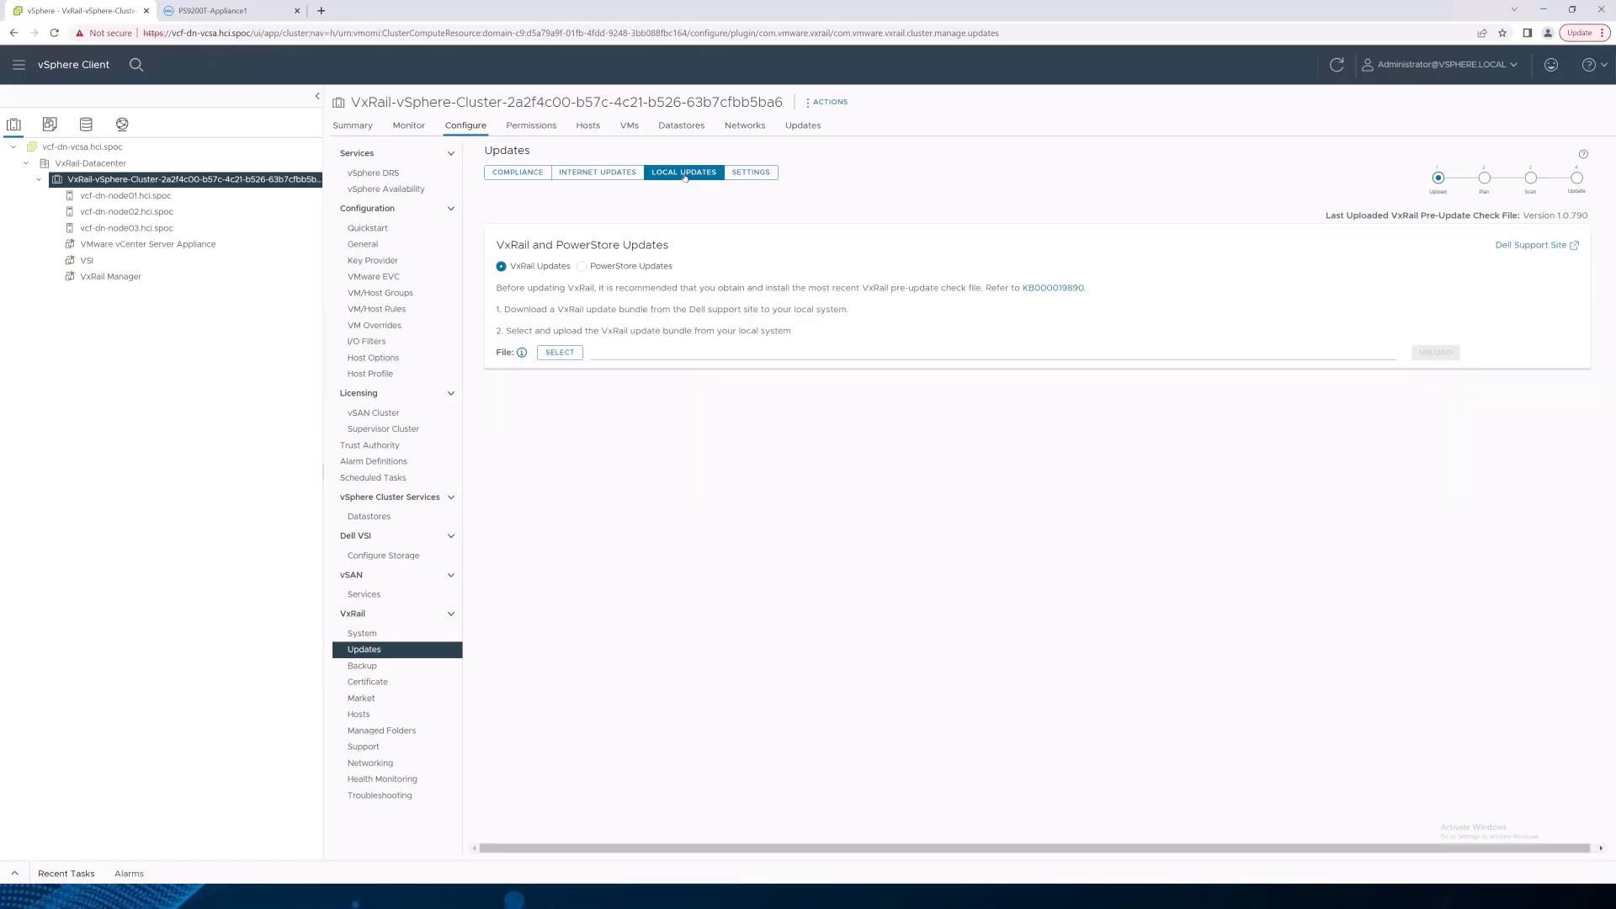
{"action": "left_click", "coordinate": [582, 266]}
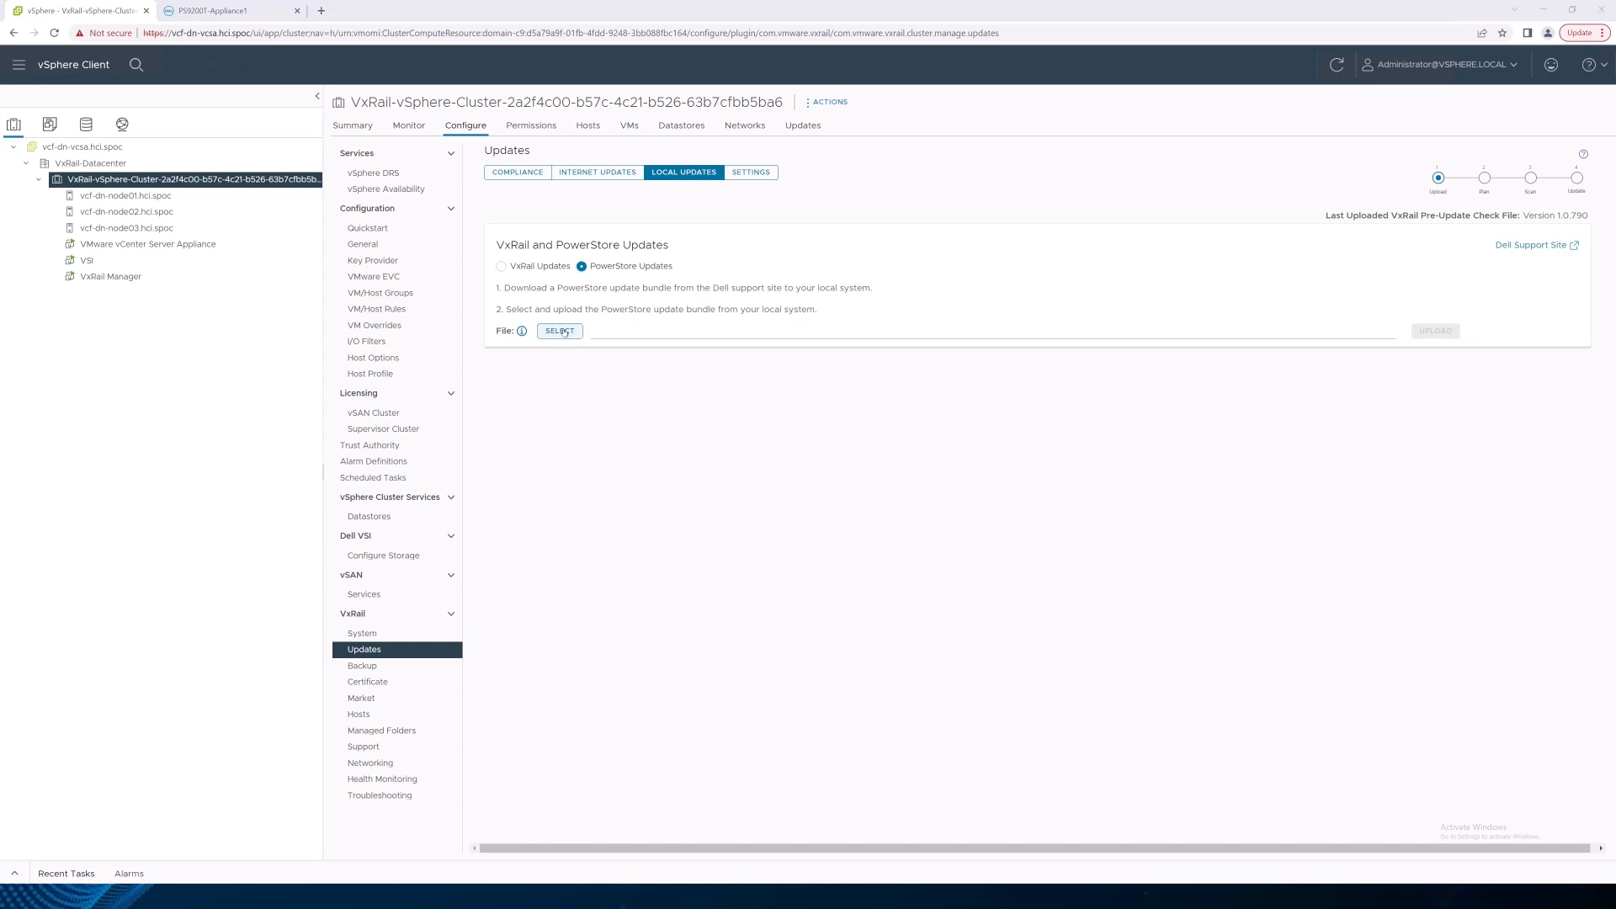
{"action": "left_click", "coordinate": [559, 331]}
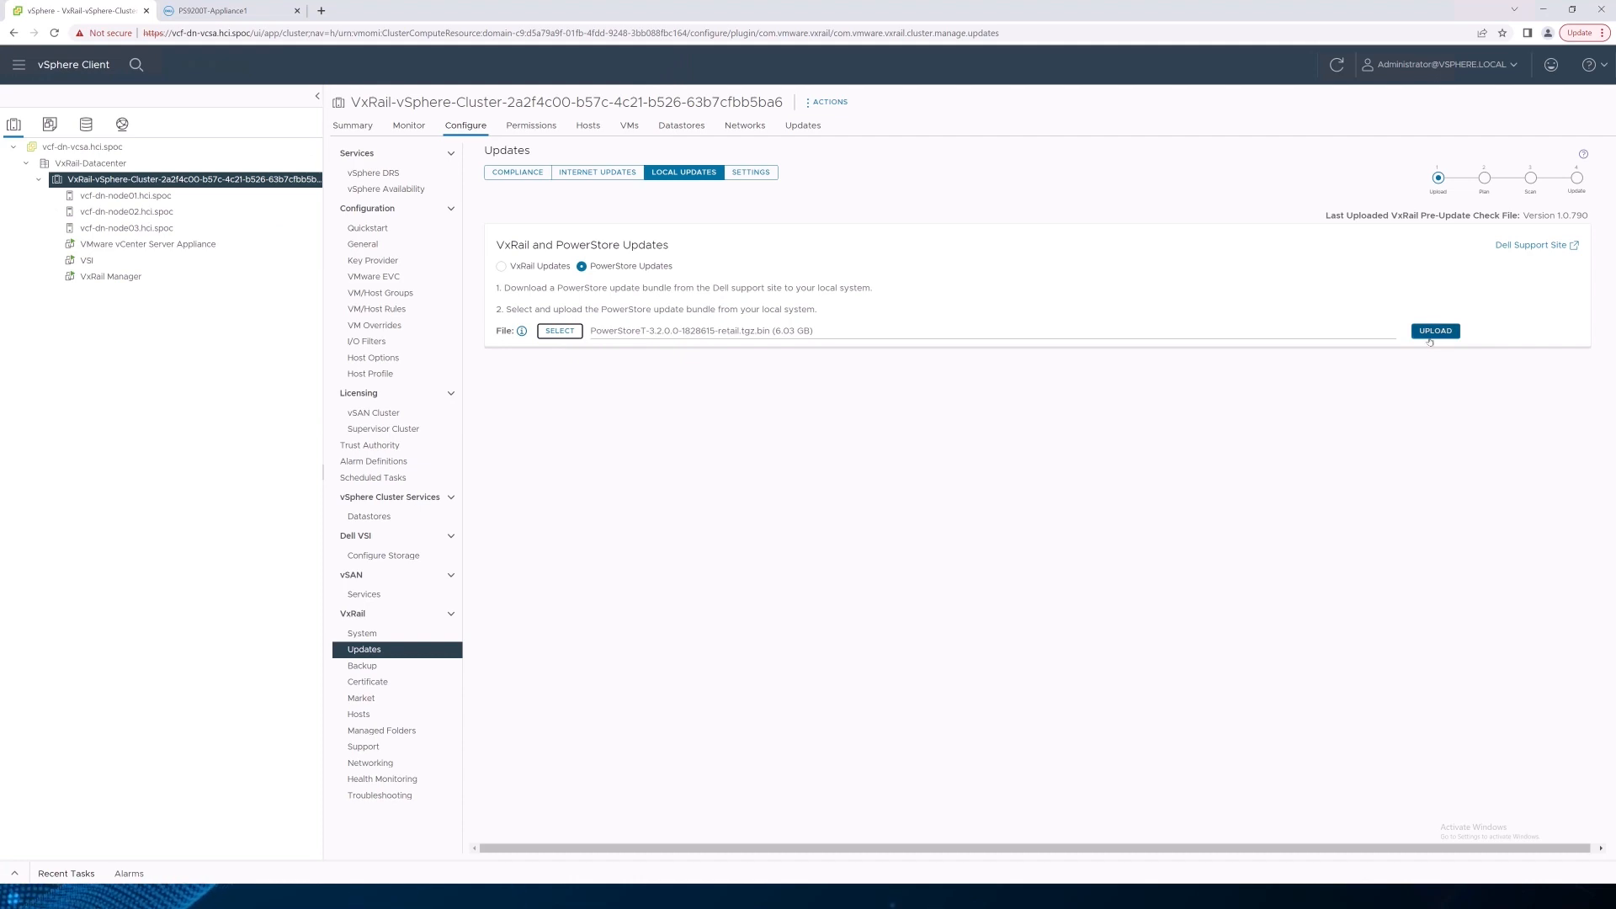
- Upload the 3.2.0.0-1828615 bundle using the PowerStore 'admin' account credentials
{"action": "left_click", "coordinate": [1435, 332]}
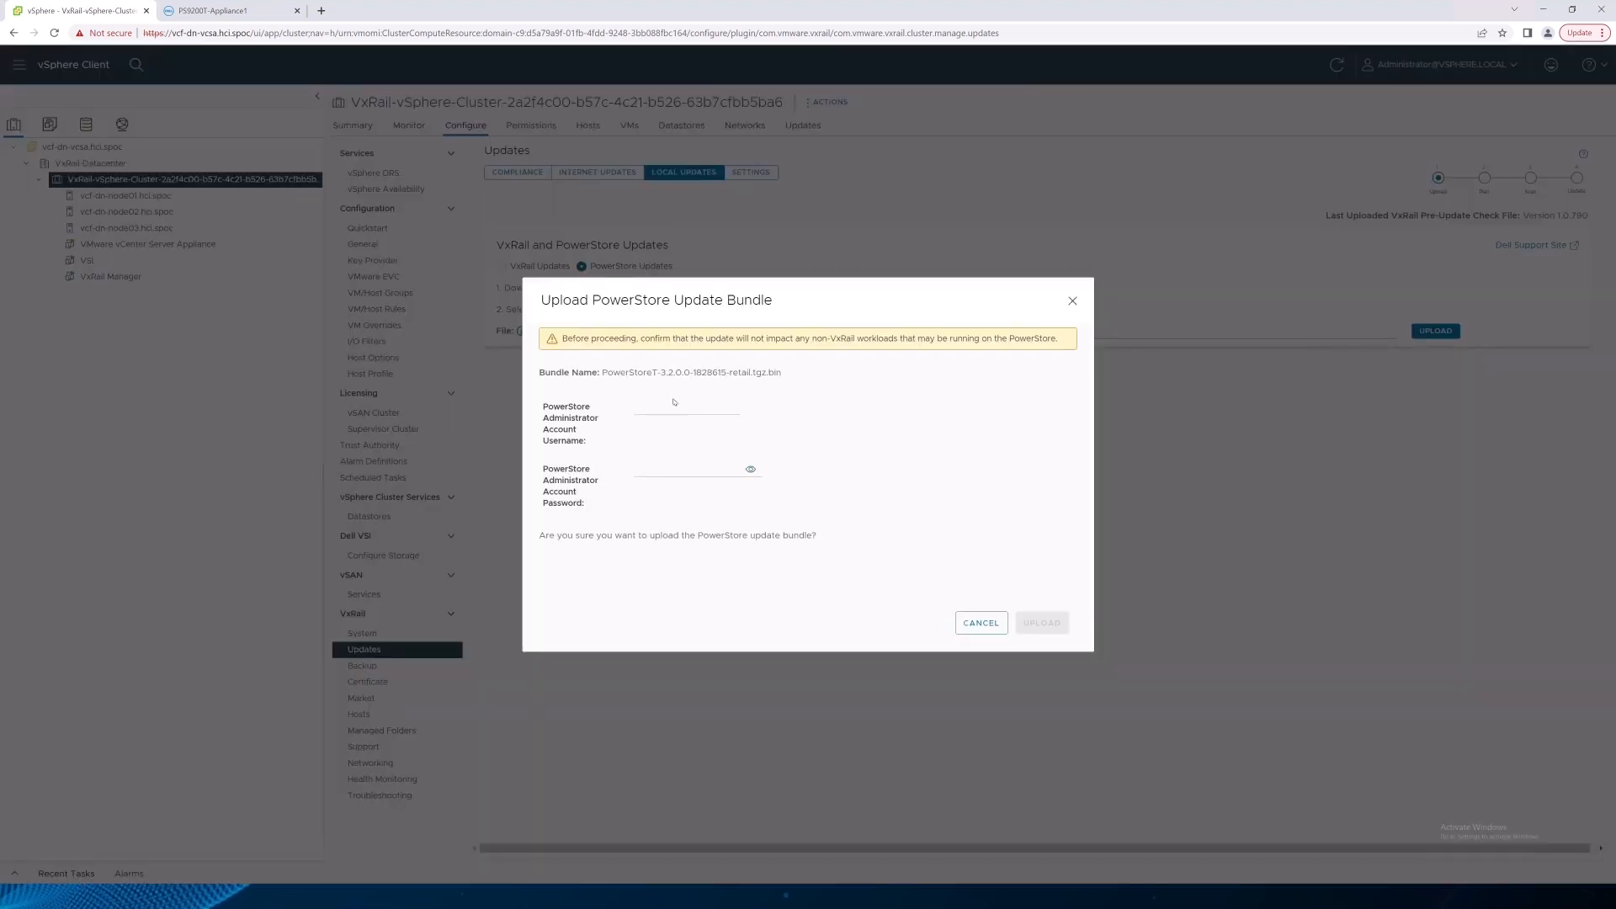
{"action": "type", "text": "admin"}
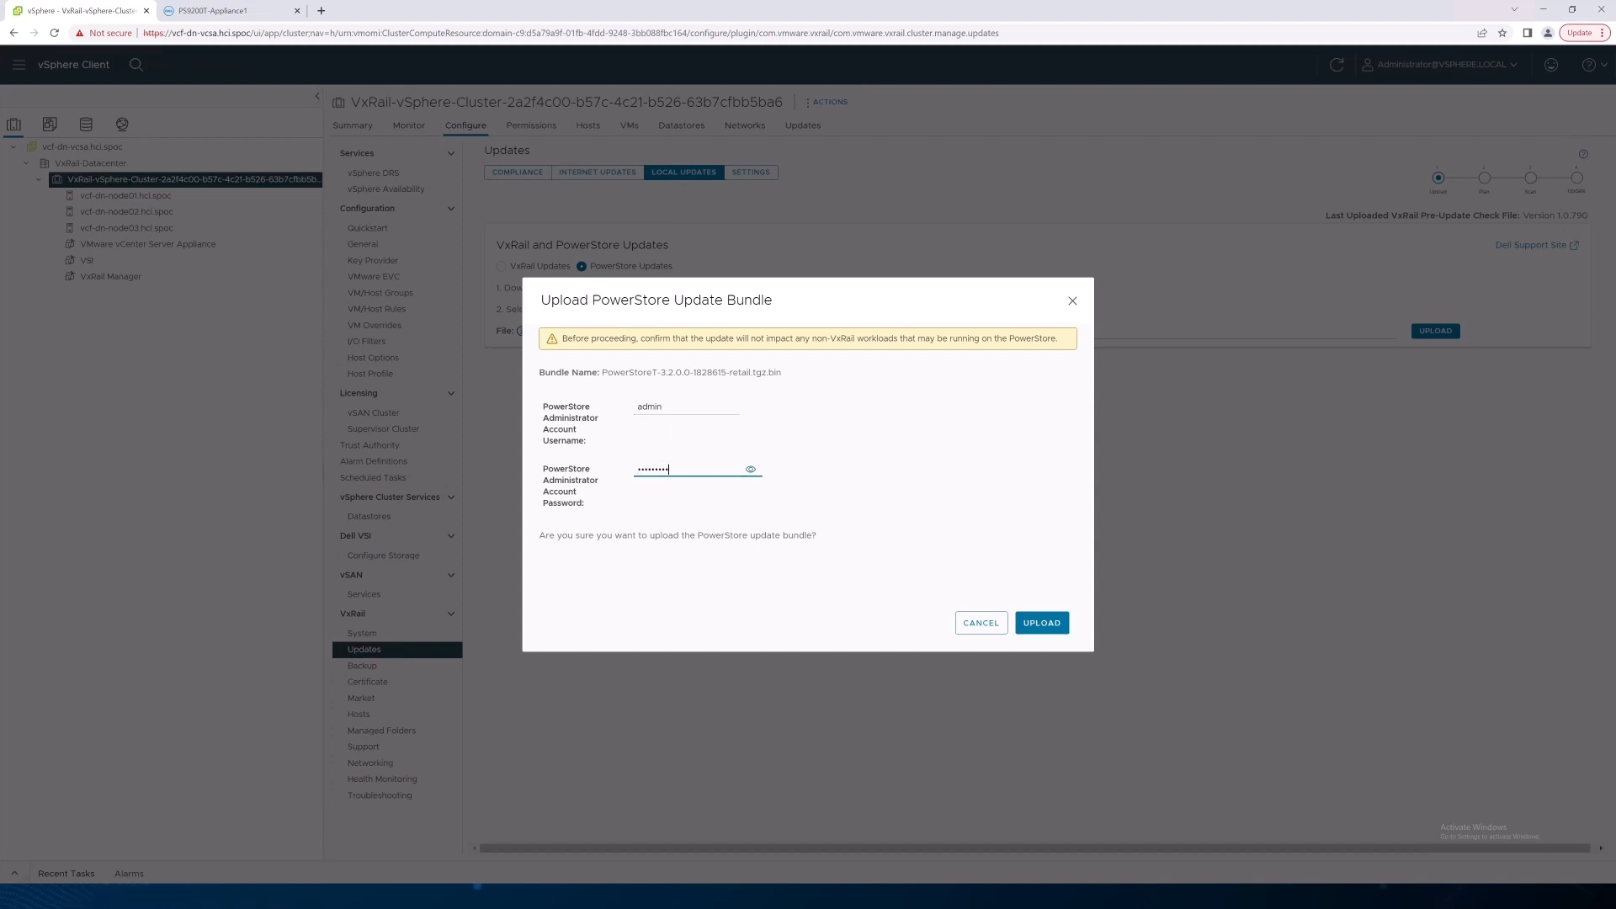
{"action": "mouse_move", "coordinate": [1041, 623]}
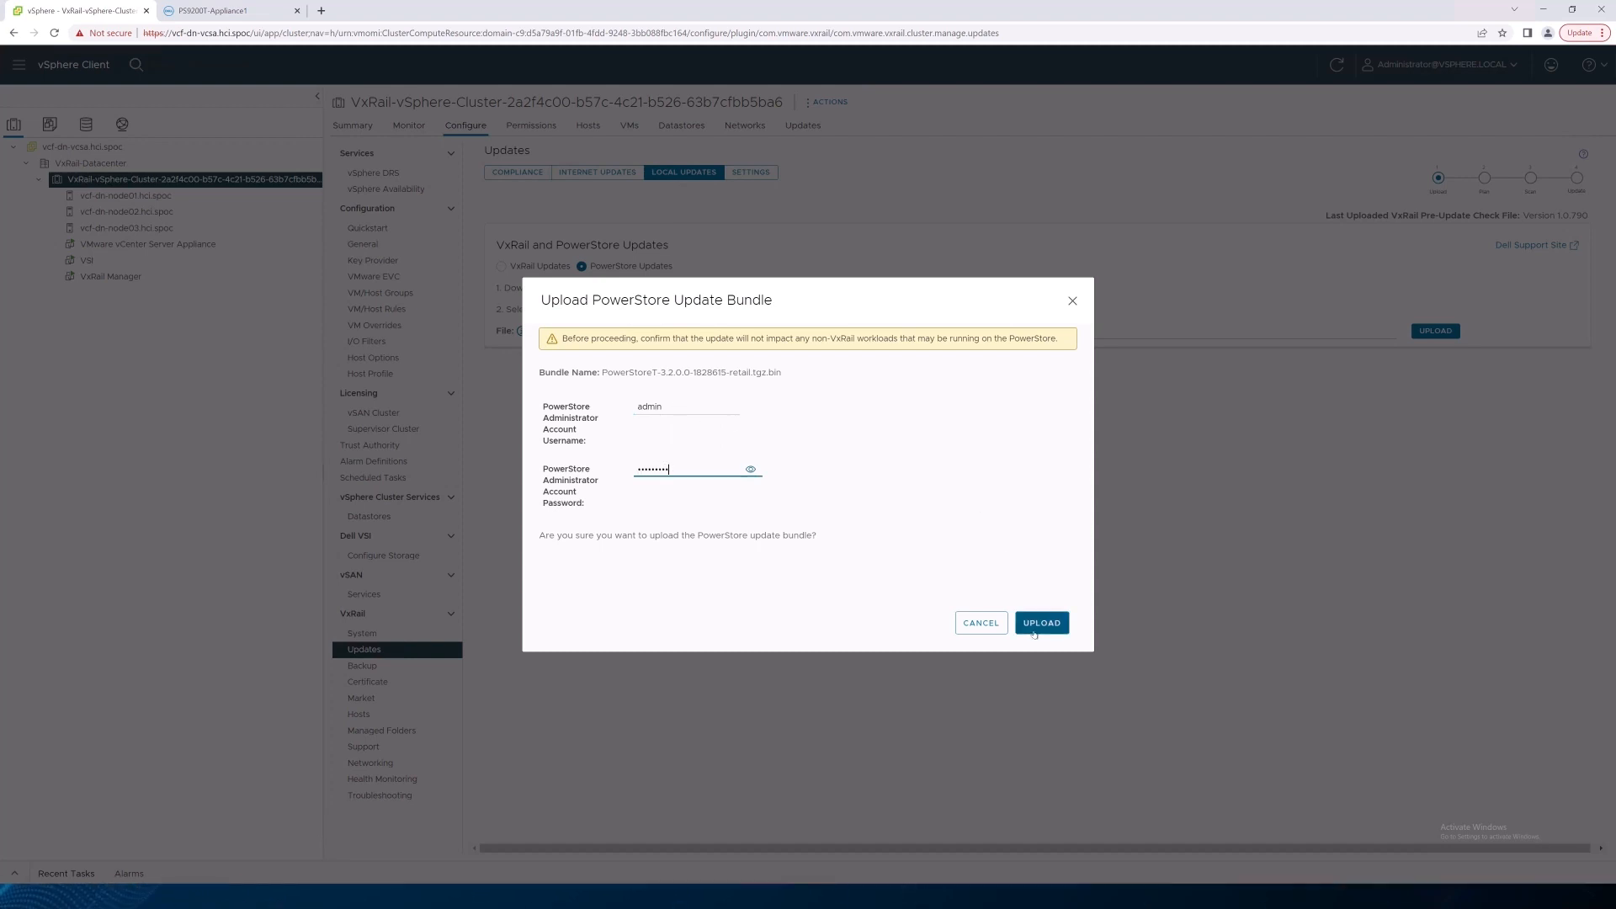
{"action": "left_click", "coordinate": [1041, 623]}
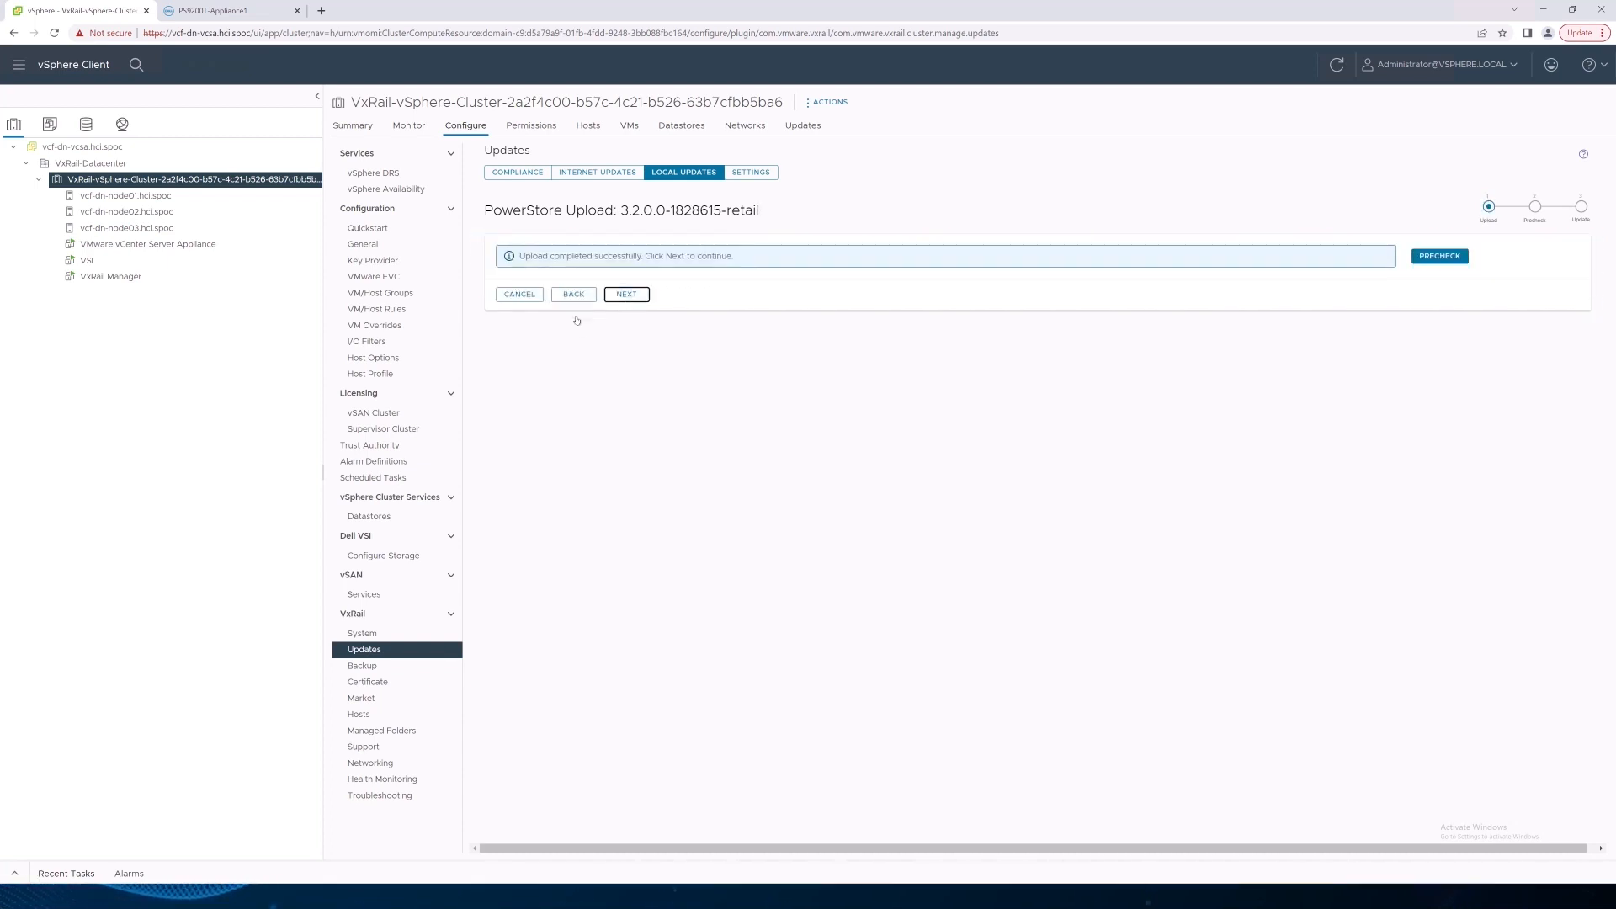
{"action": "left_click", "coordinate": [1438, 256]}
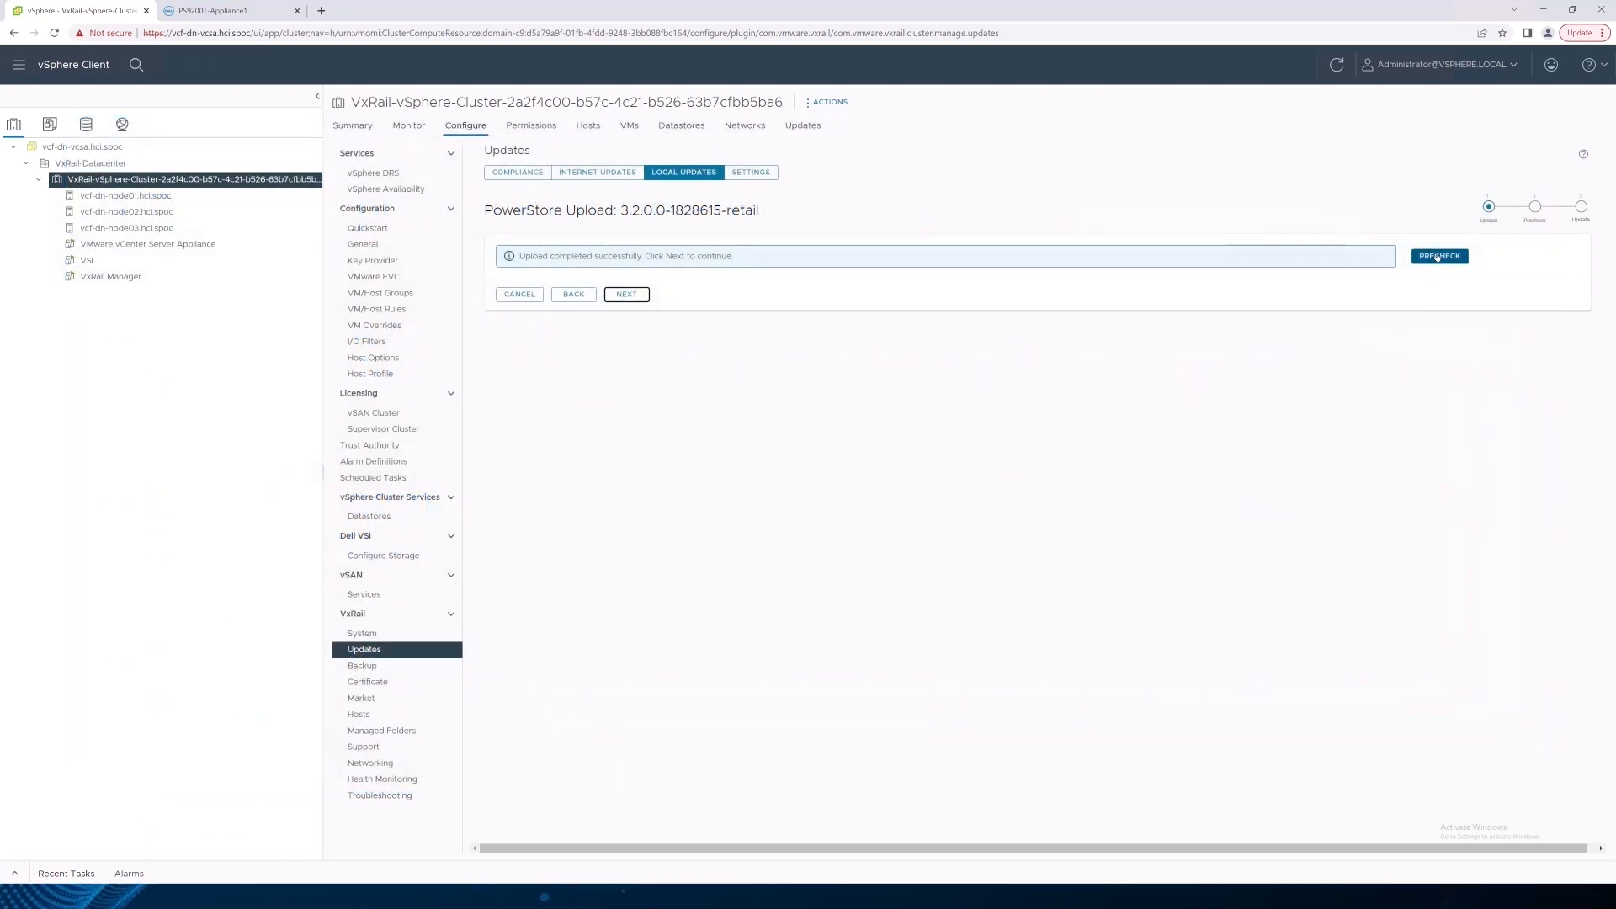
- Run the PowerStore health precheck, ending with one SupportAssist warning and nothing blocking
{"action": "left_click", "coordinate": [1438, 256]}
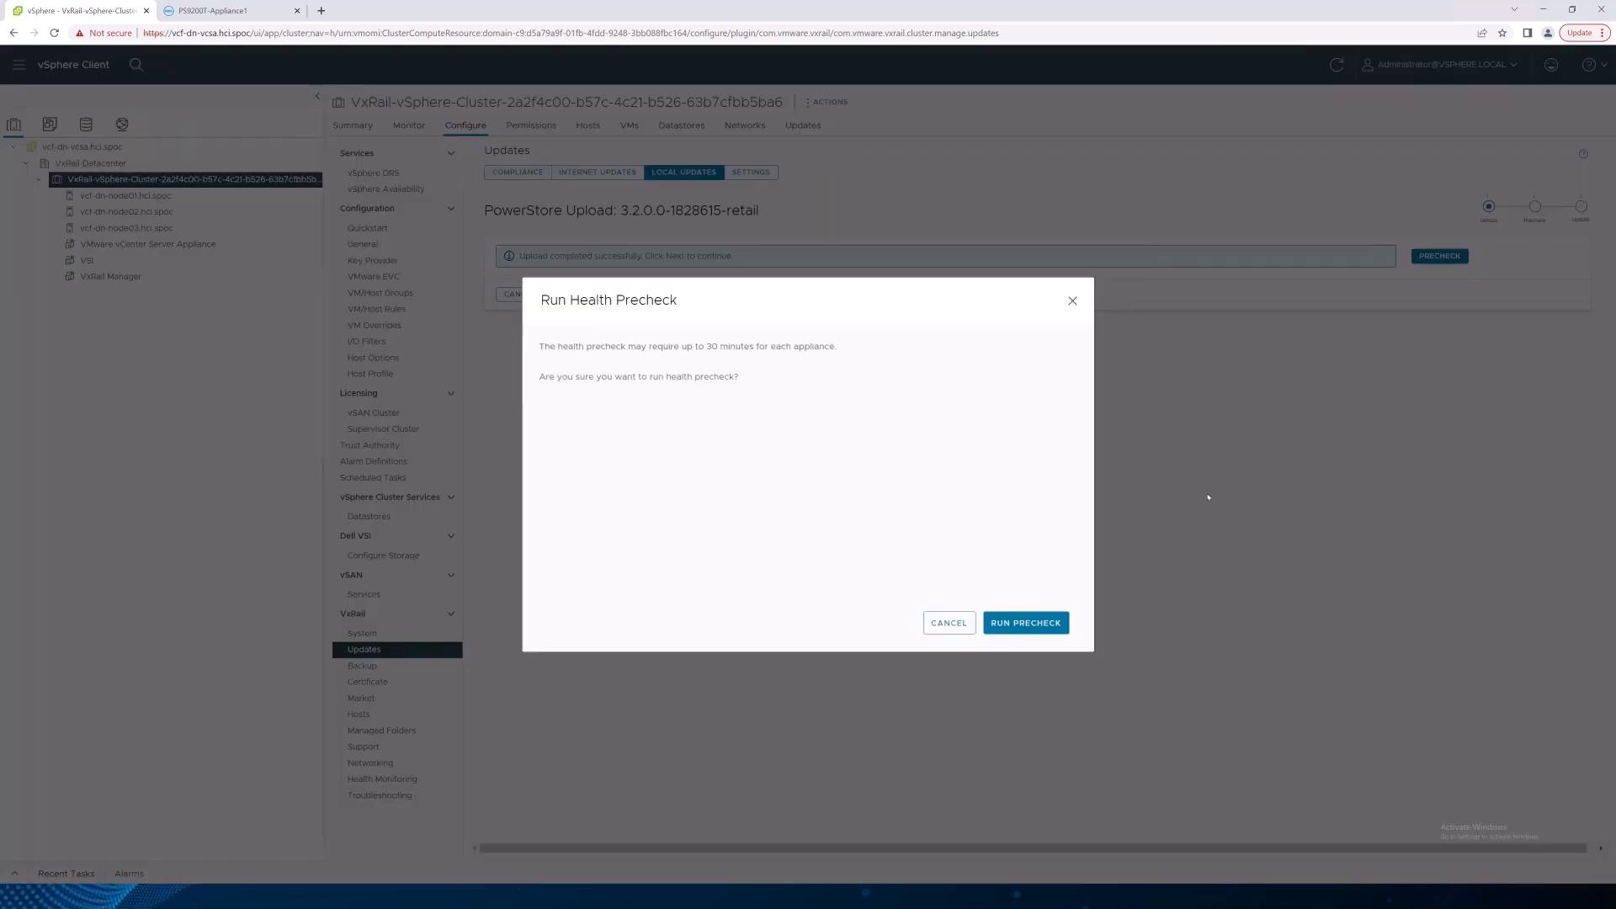
{"action": "left_click", "coordinate": [946, 623]}
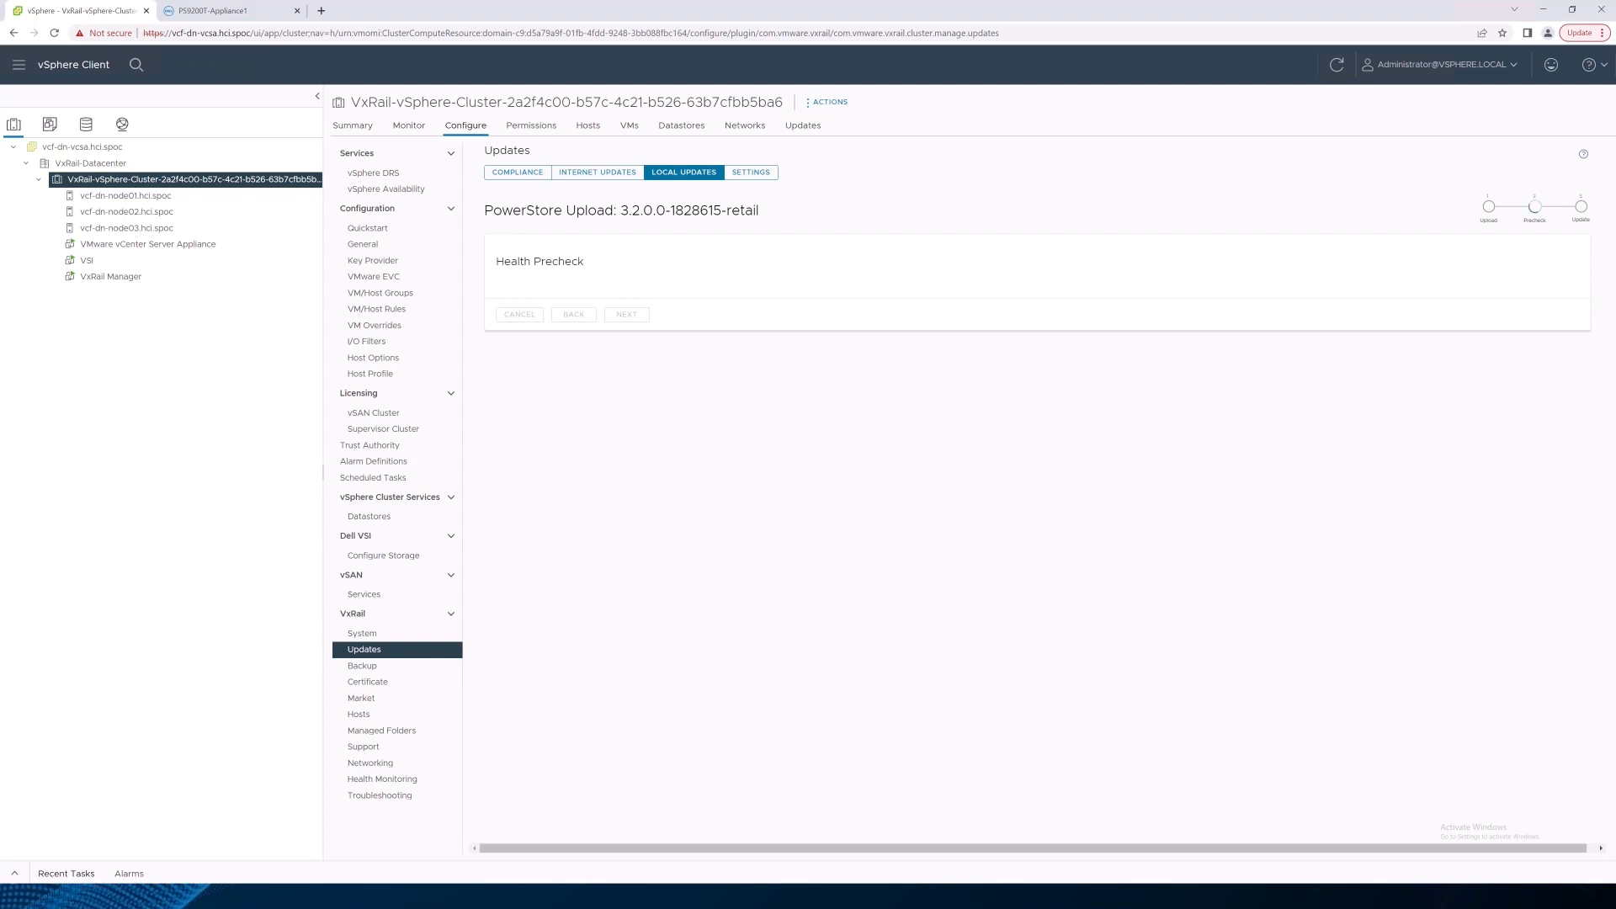
{"action": "left_click", "coordinate": [626, 315]}
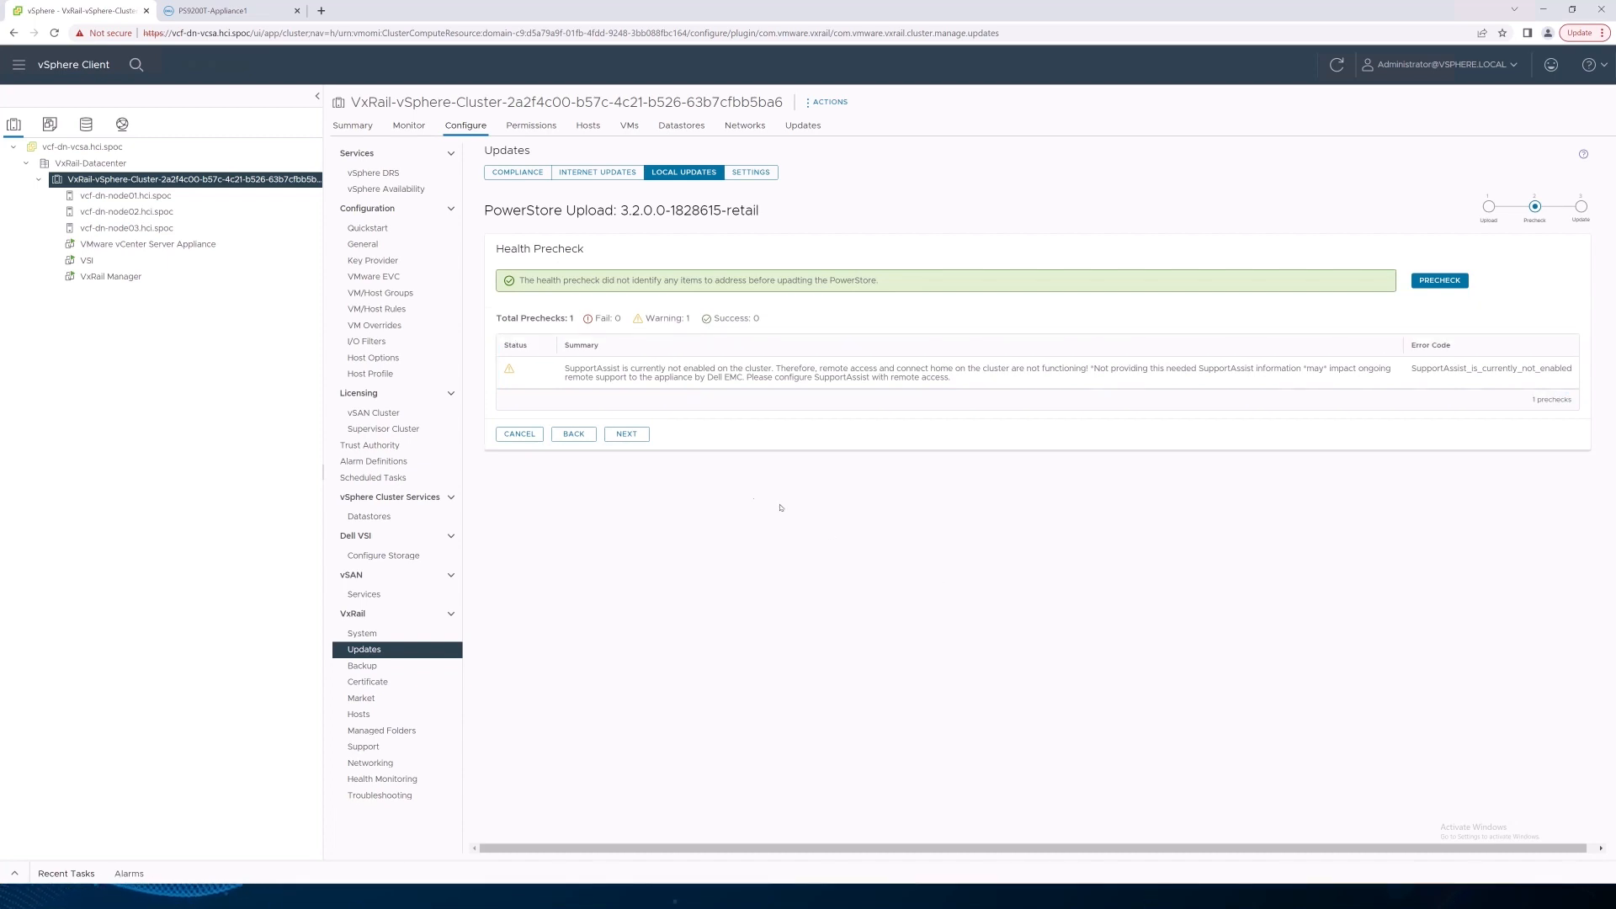
- Update the PowerStore to 3.2.0.0-1828615 and finish once it reports success
{"action": "left_click", "coordinate": [627, 434]}
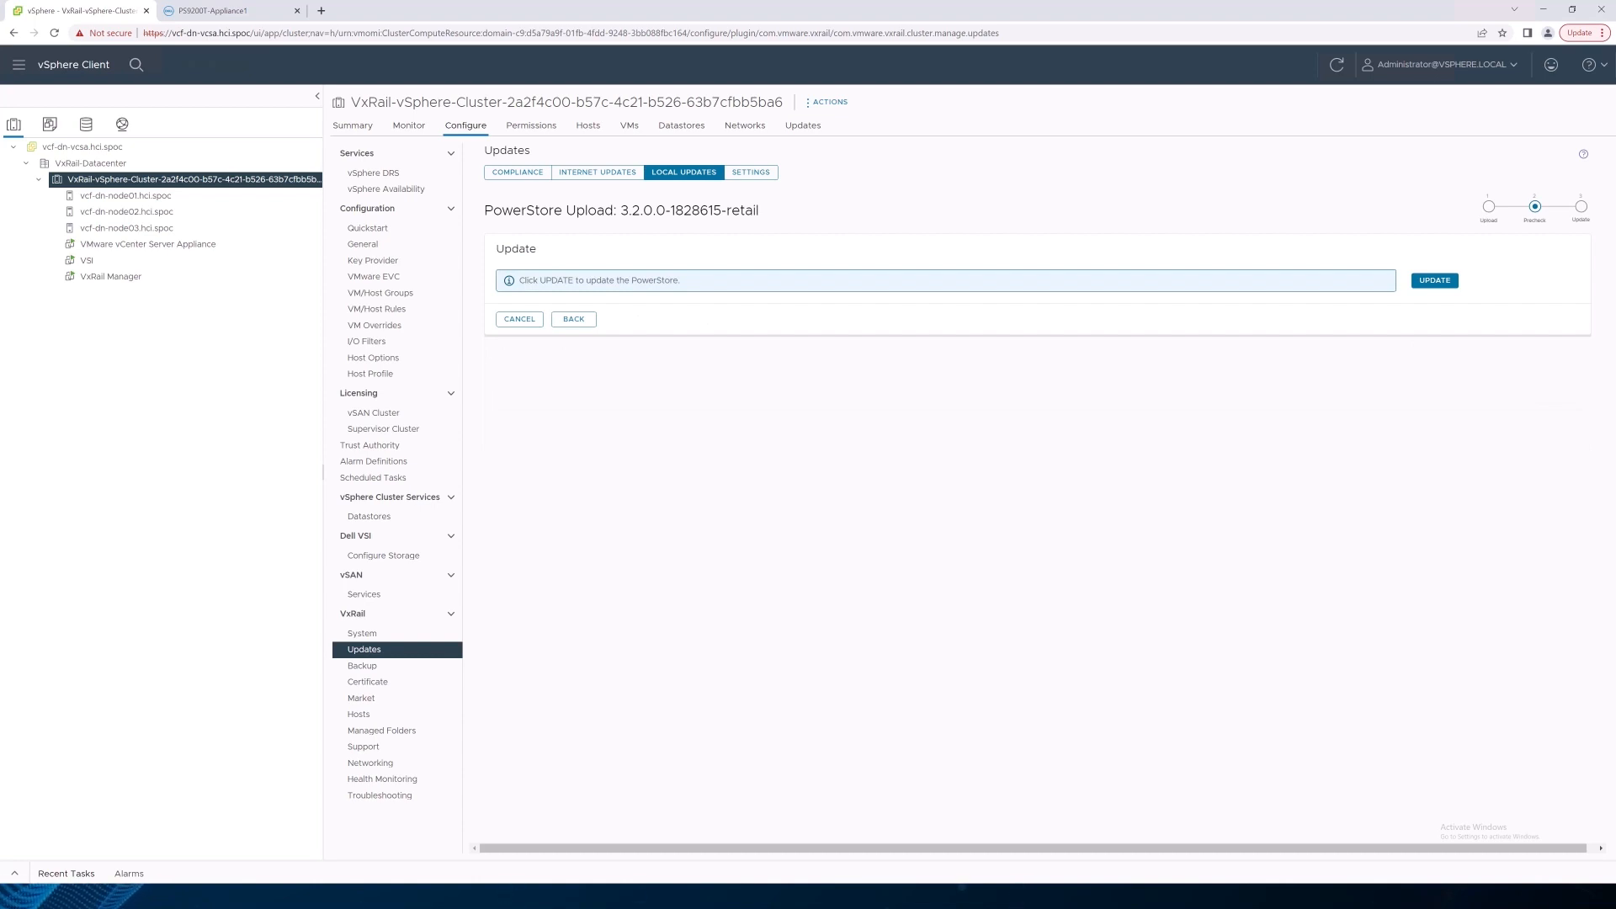
{"action": "left_click", "coordinate": [1433, 279]}
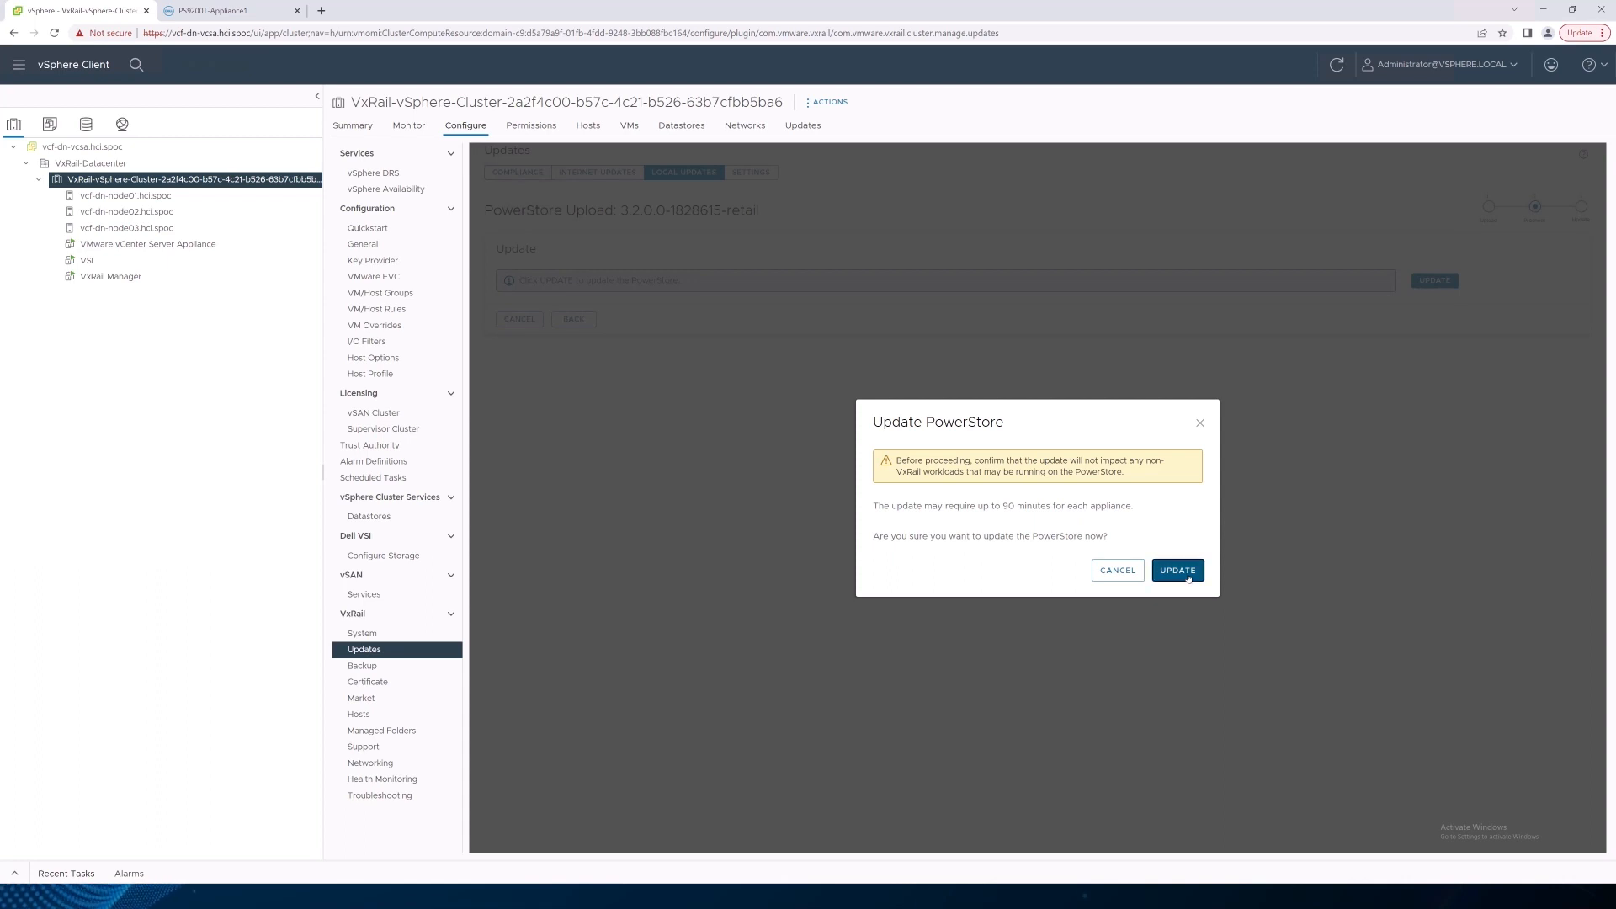
{"action": "left_click", "coordinate": [1177, 571]}
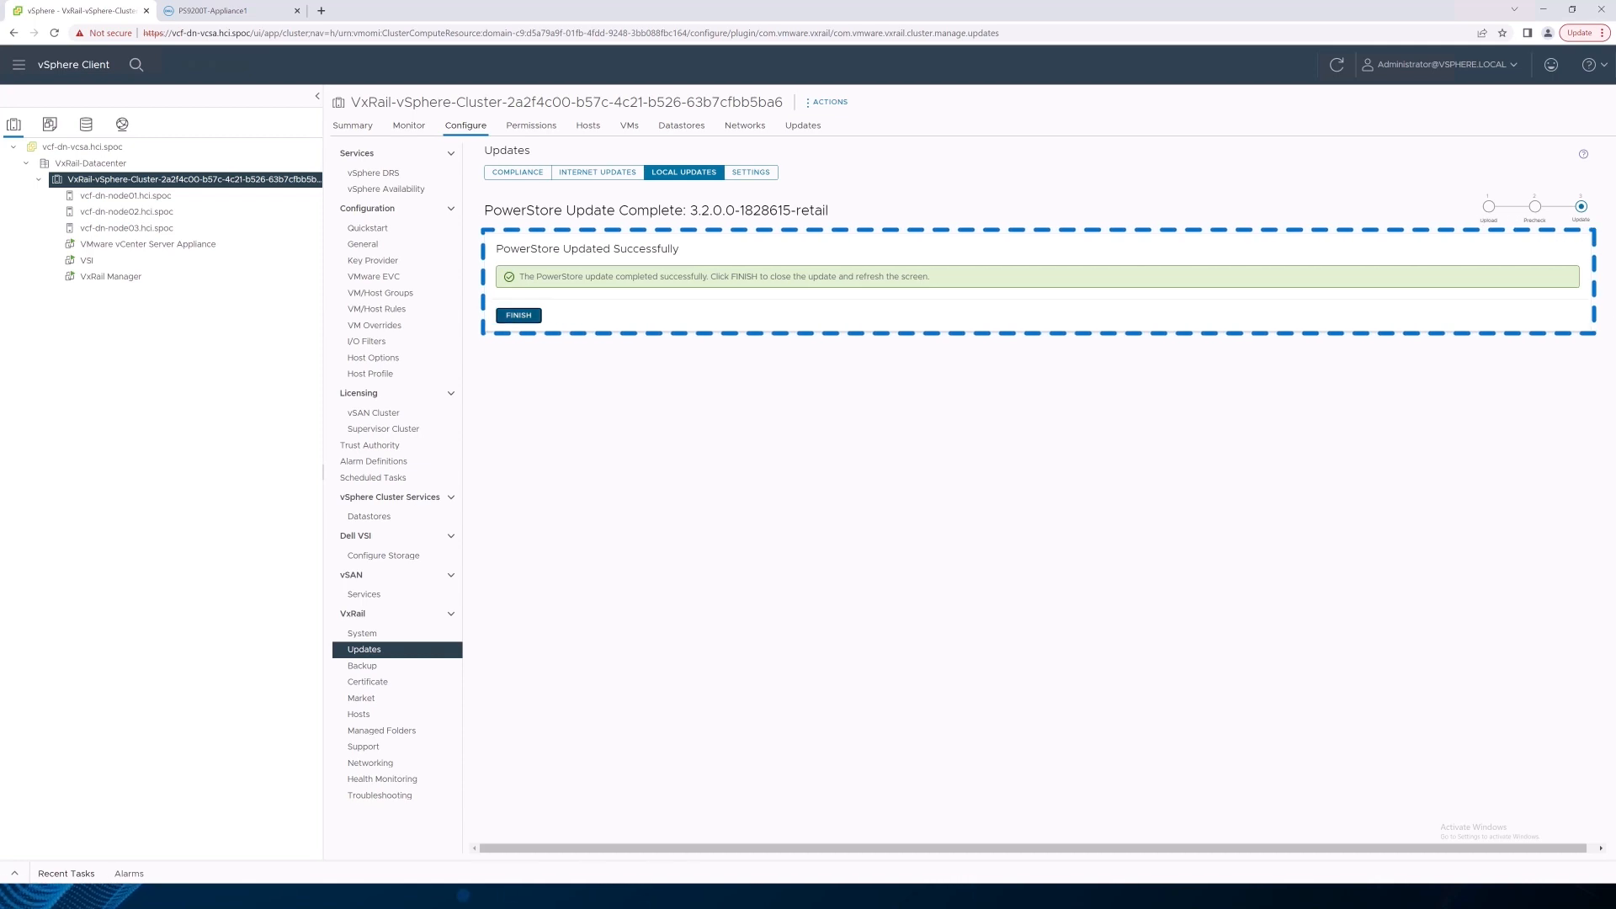
{"action": "left_click", "coordinate": [517, 315]}
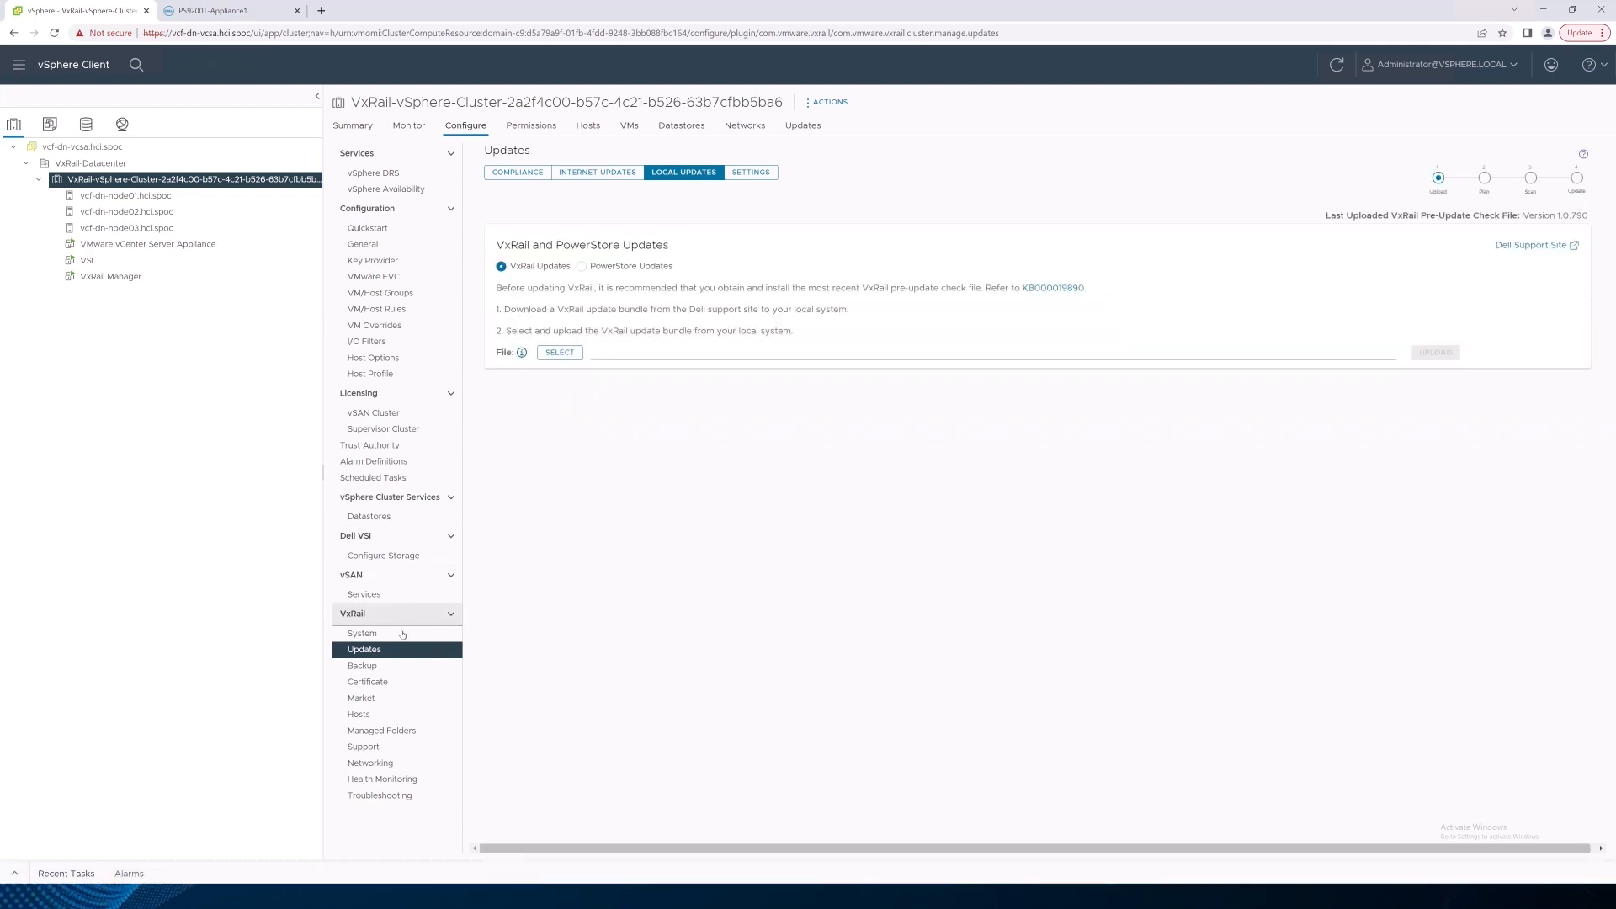
- Verify the VxRail System page now shows external storage version 3.2.0.0, then head to Dell VSI
{"action": "left_click", "coordinate": [362, 633]}
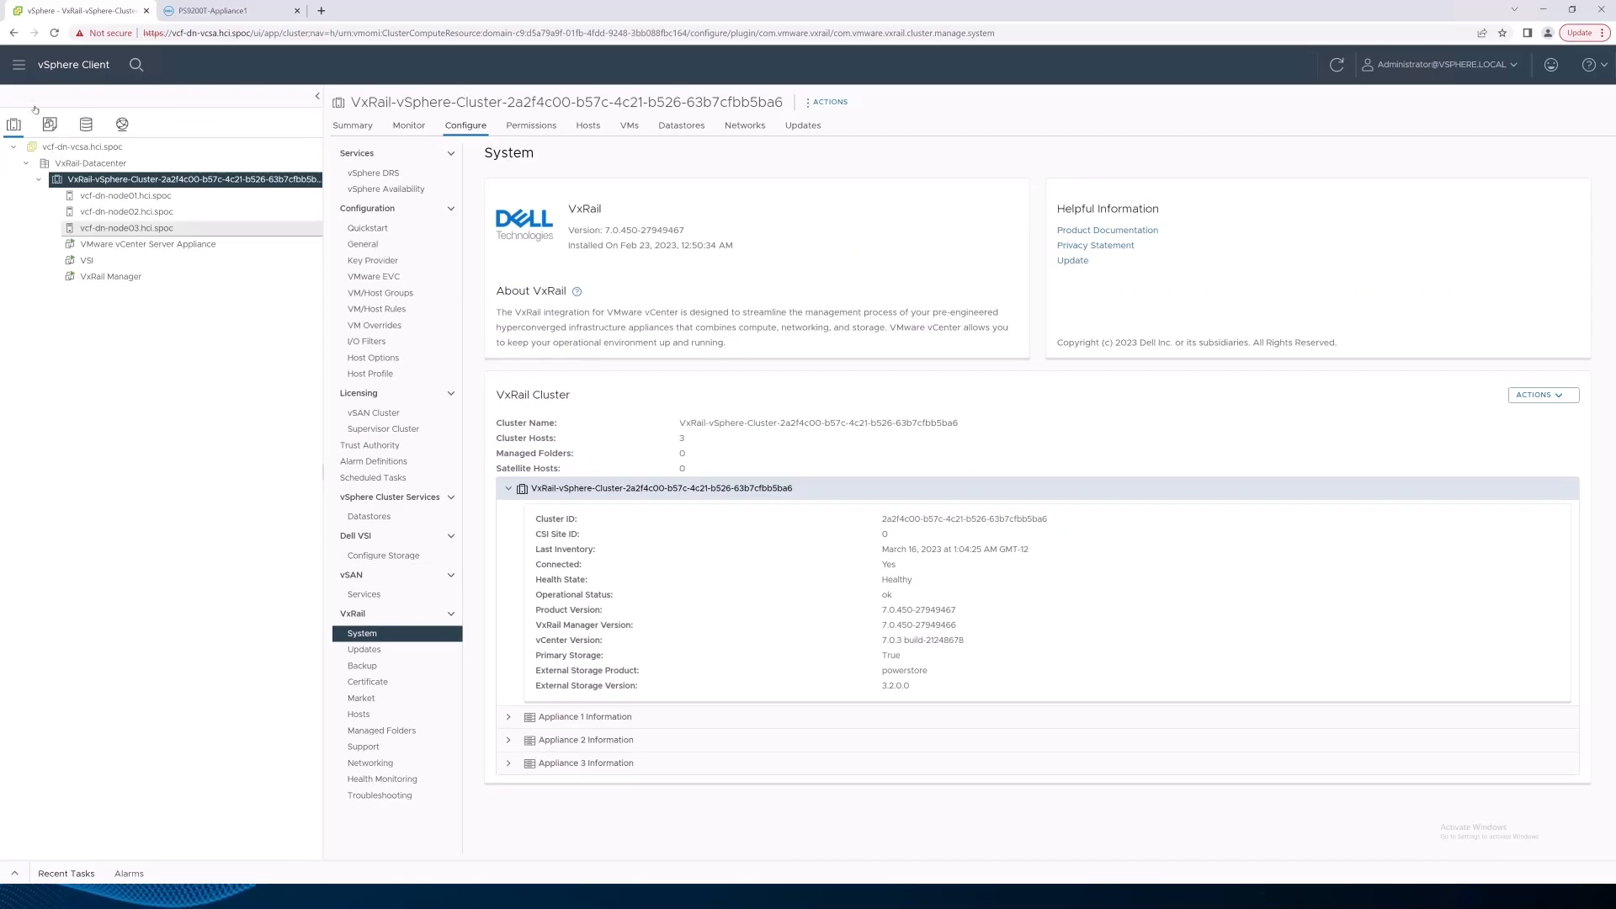
{"action": "left_click", "coordinate": [18, 64]}
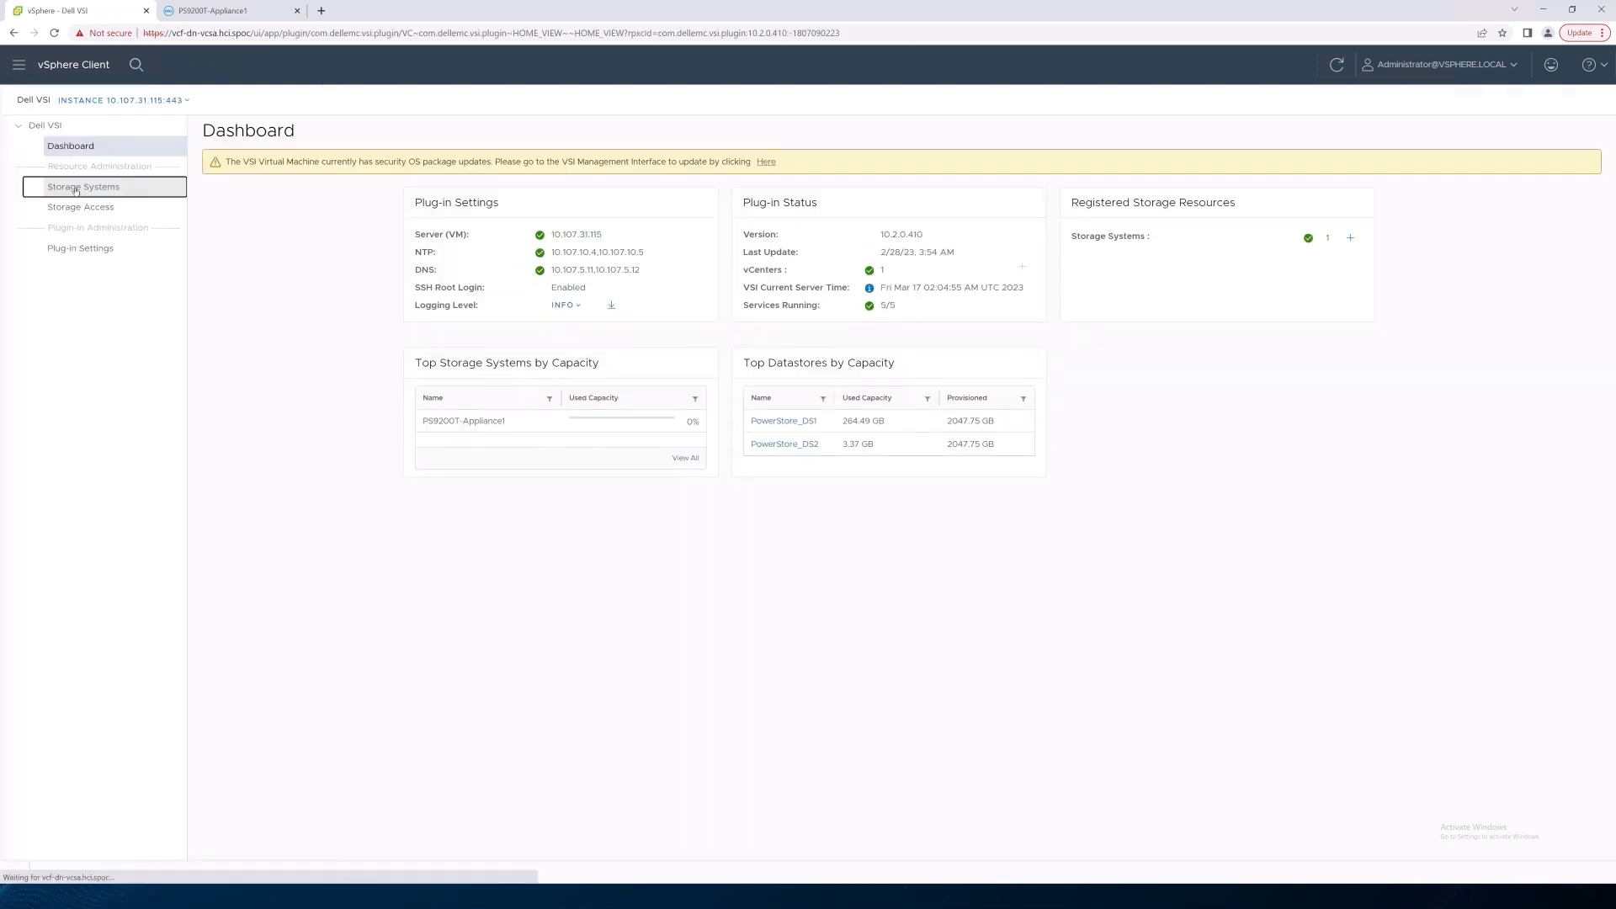
- Review the storage systems registered in Dell VSI after the update
{"action": "left_click", "coordinate": [82, 187]}
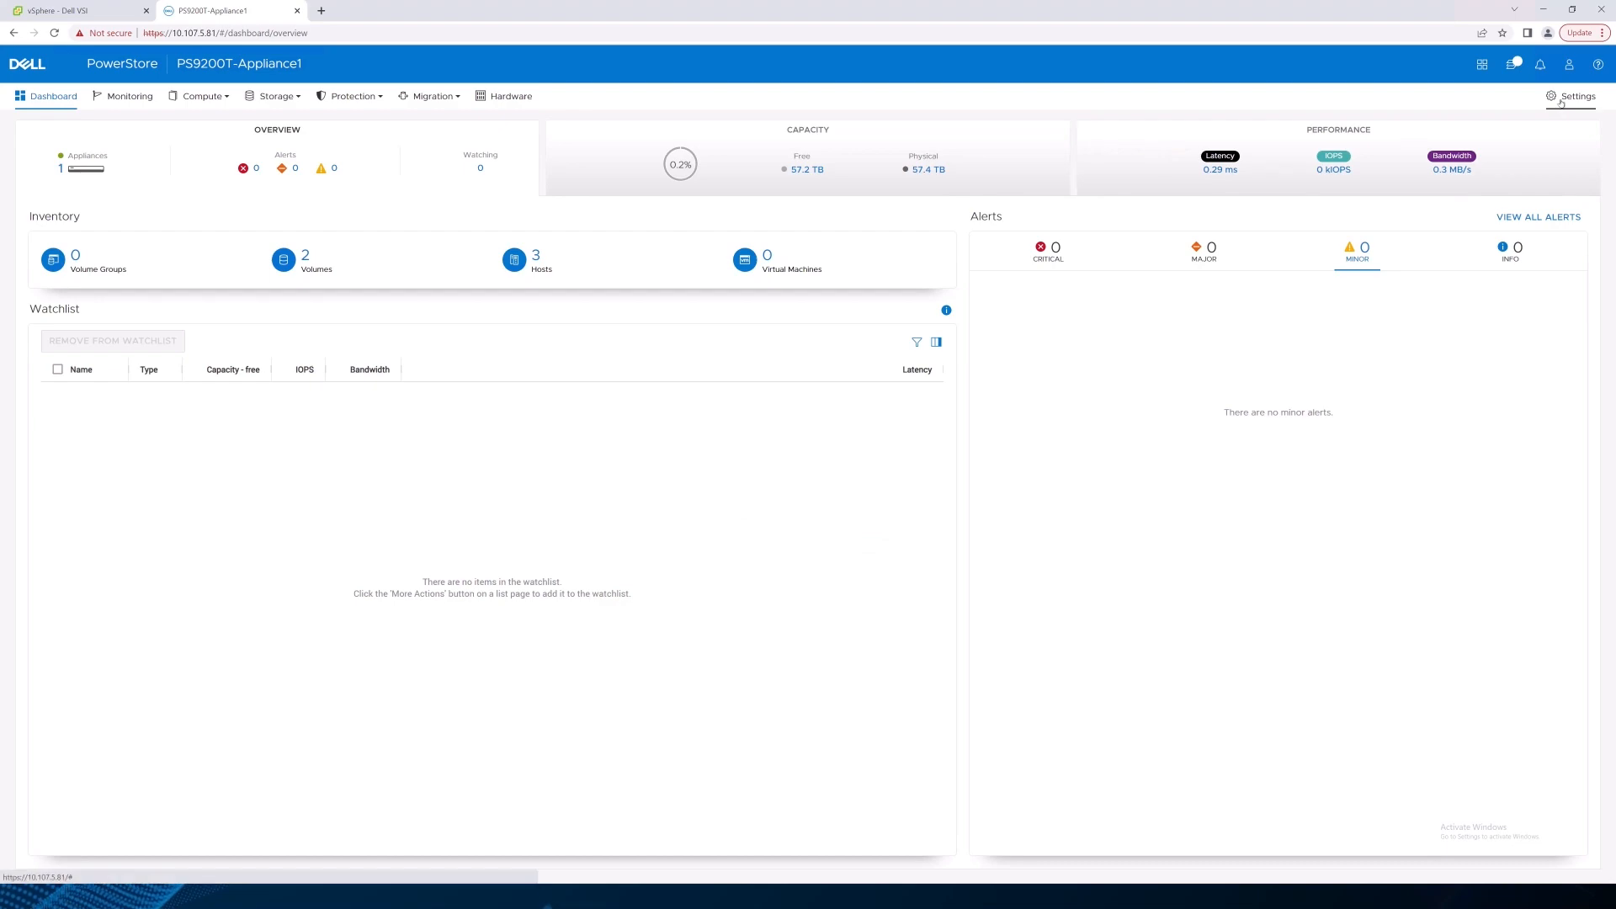
- Confirm software version 3.2.0.0 on the Upgrades page and review the completed upgrade activities
{"action": "left_click", "coordinate": [1576, 96]}
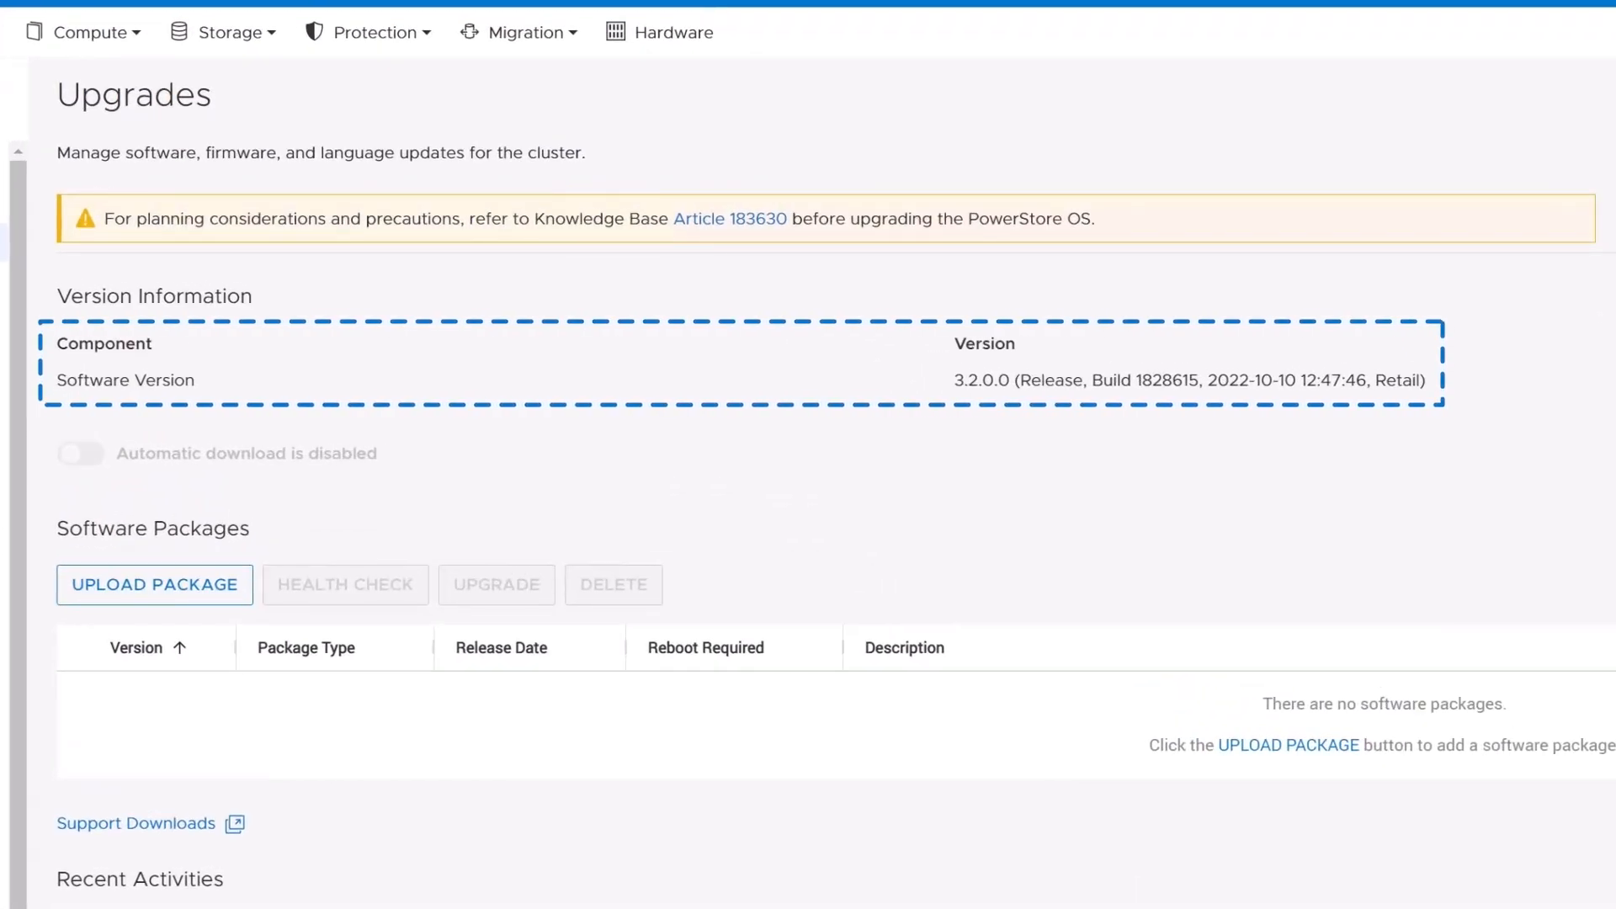
{"action": "scroll", "scroll_direction": "down", "scroll_amount": 3}
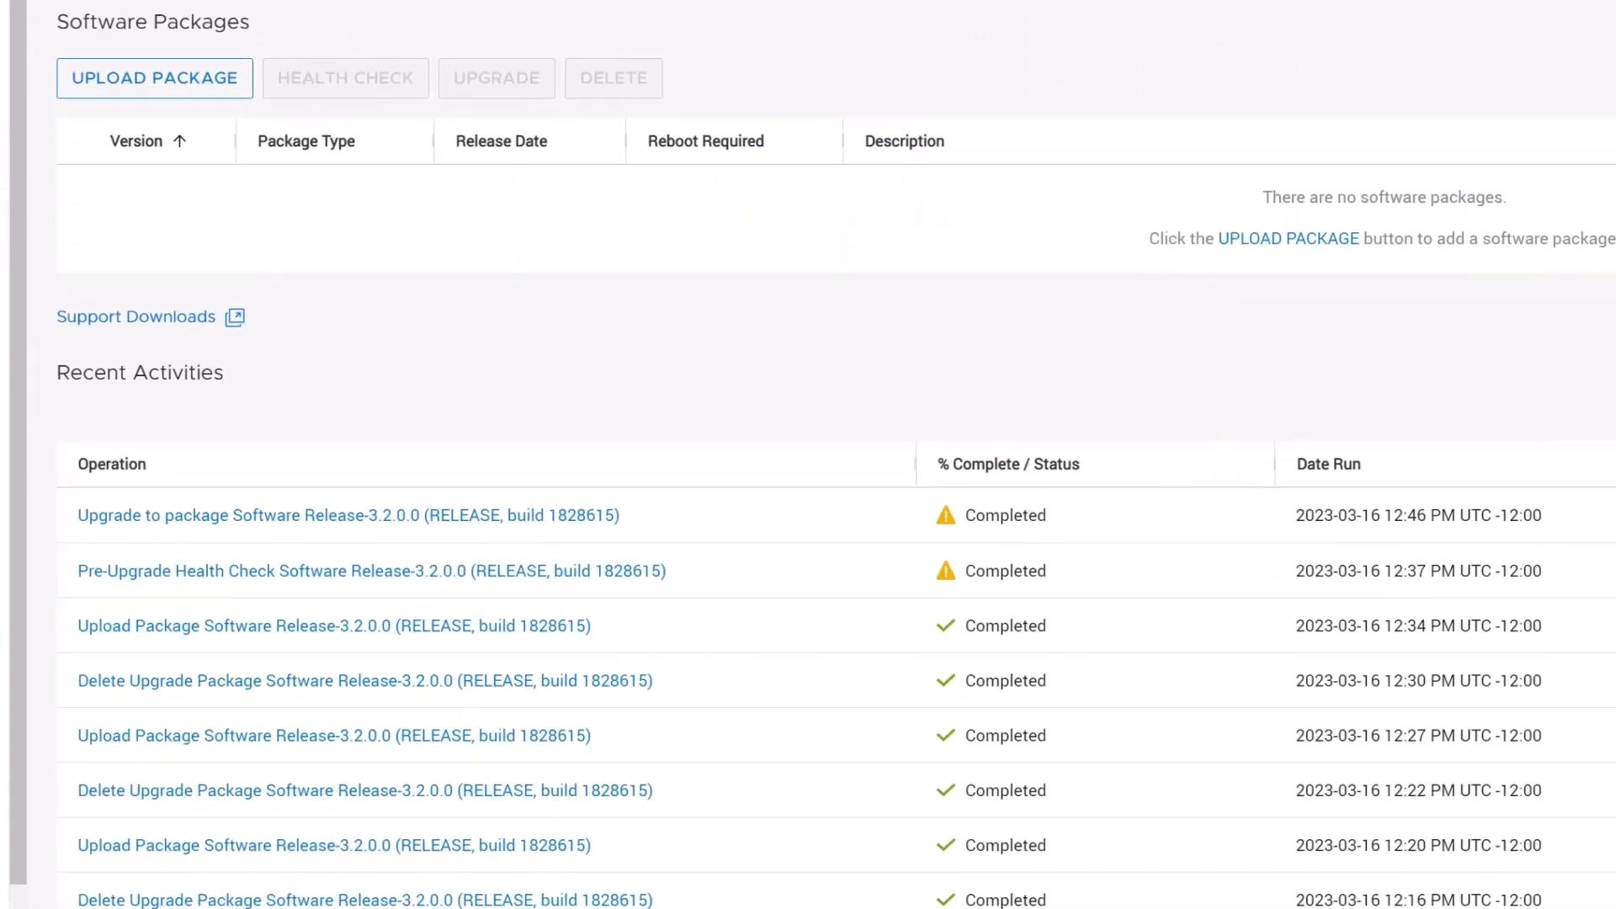